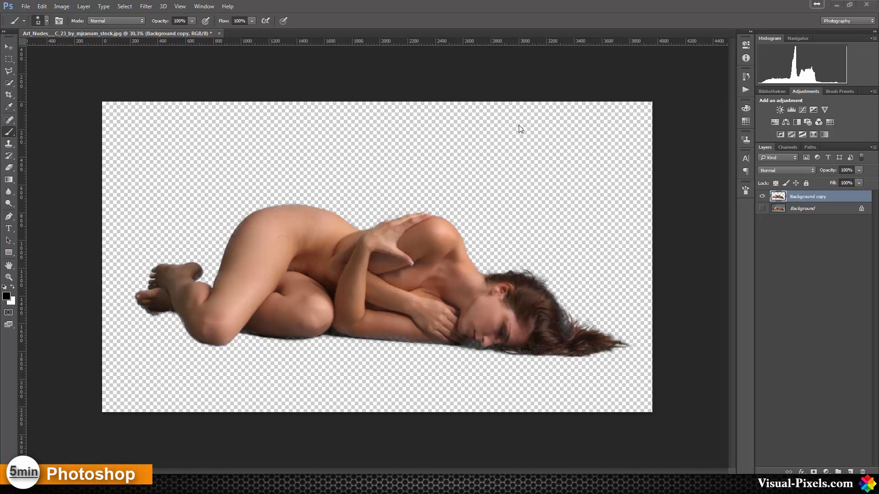
mouse_move(477, 135)
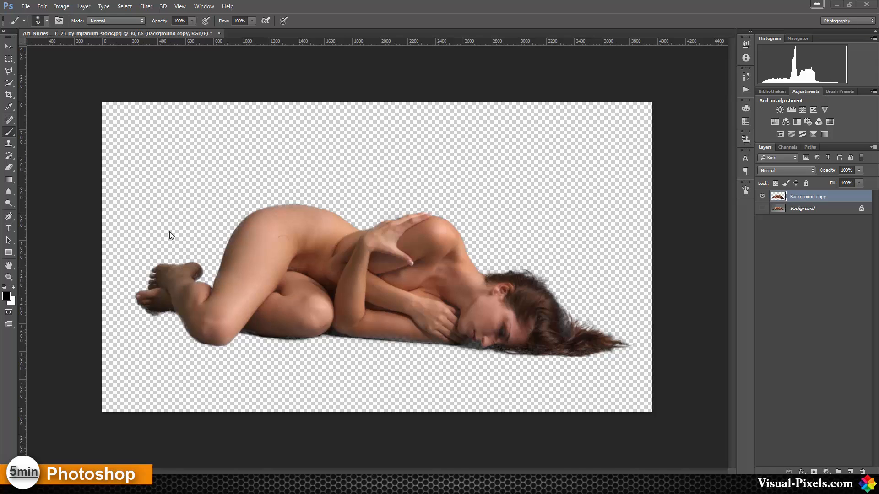
mouse_move(555, 242)
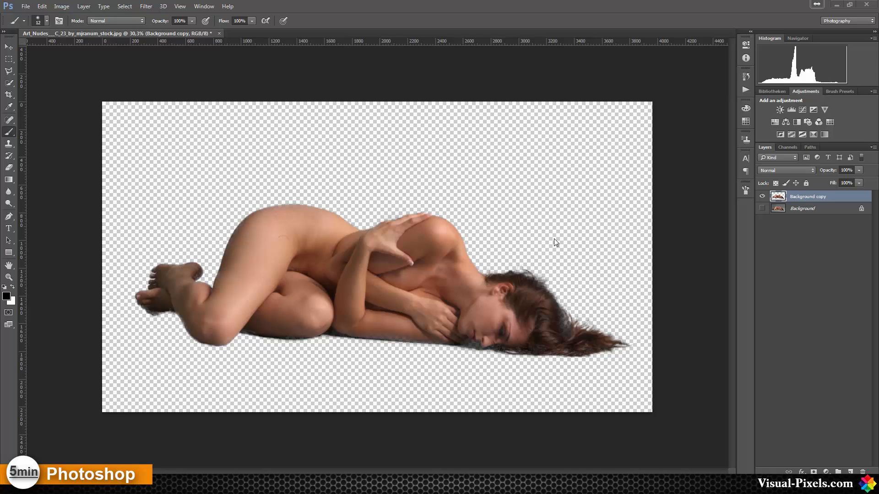
mouse_move(317, 171)
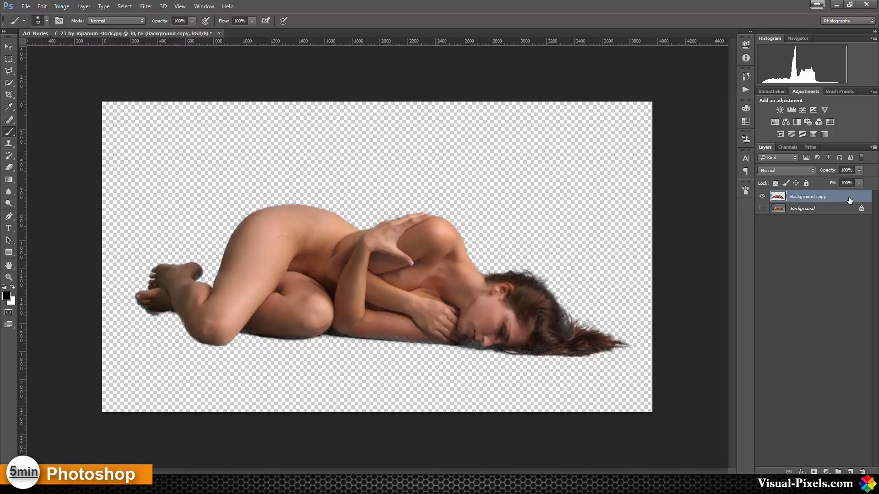
Step: Delete the Background copy layer and launch Topaz ReMask 4 on the original photo
click(761, 208)
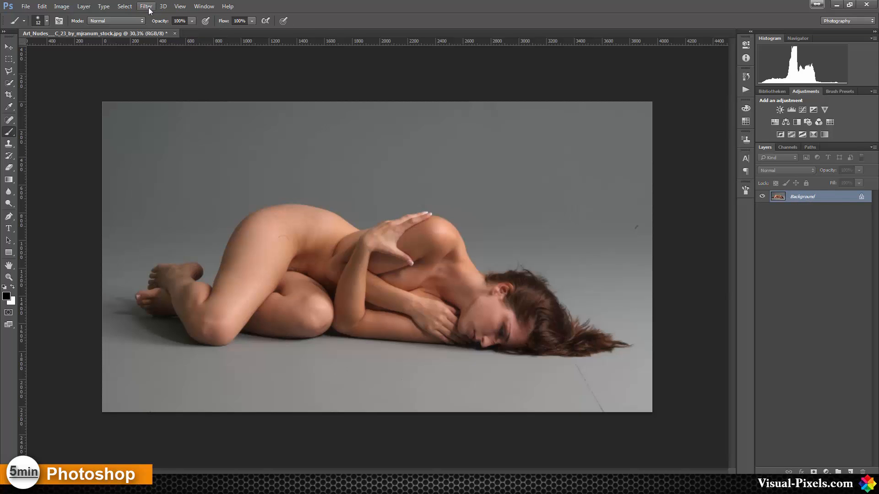
click(146, 6)
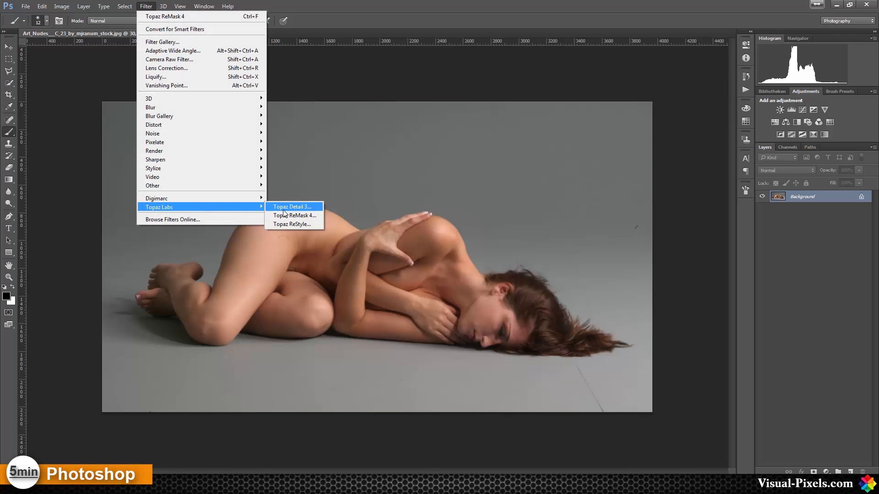
click(292, 206)
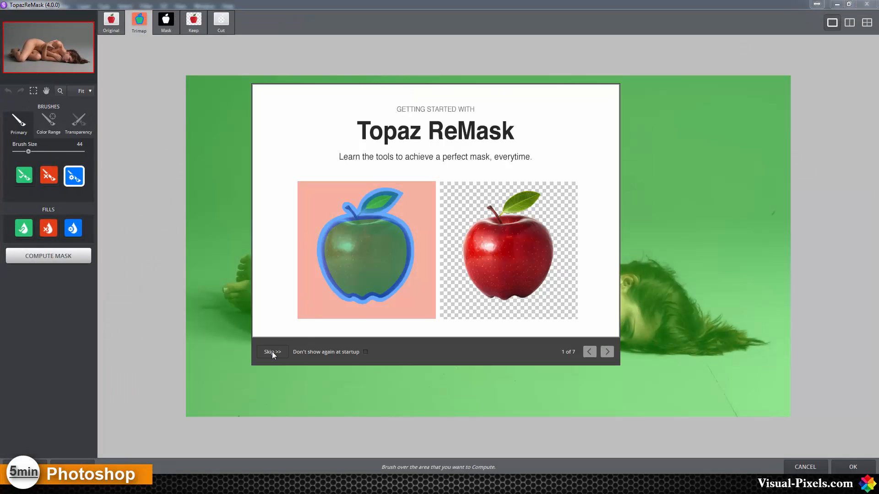
Step: Skip the Getting Started introduction to reveal the green-tinted photo
click(272, 352)
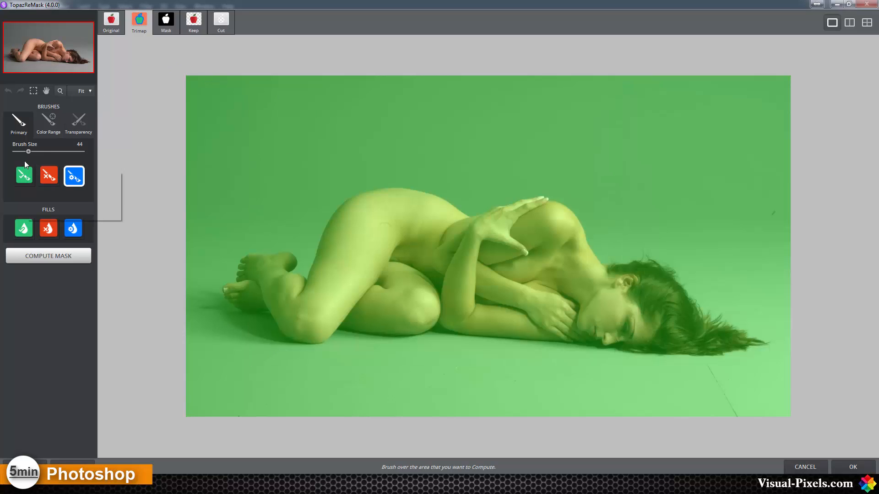
mouse_move(48, 175)
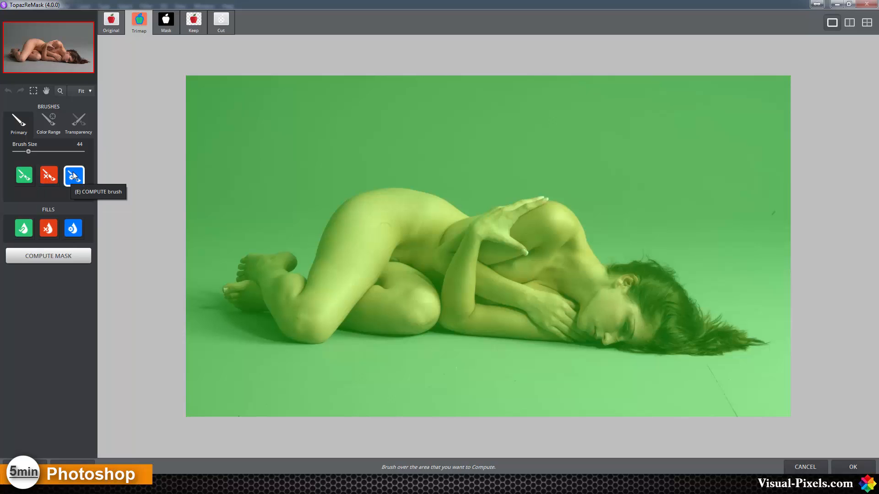
mouse_move(25, 174)
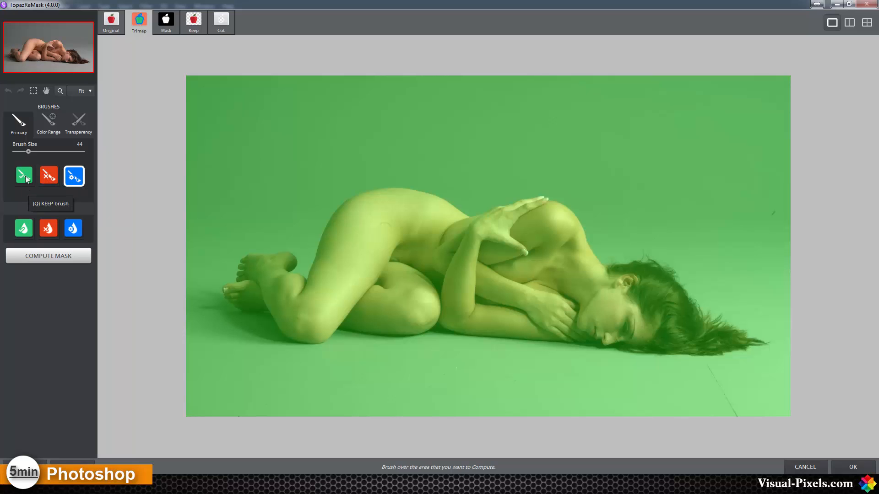
mouse_move(49, 183)
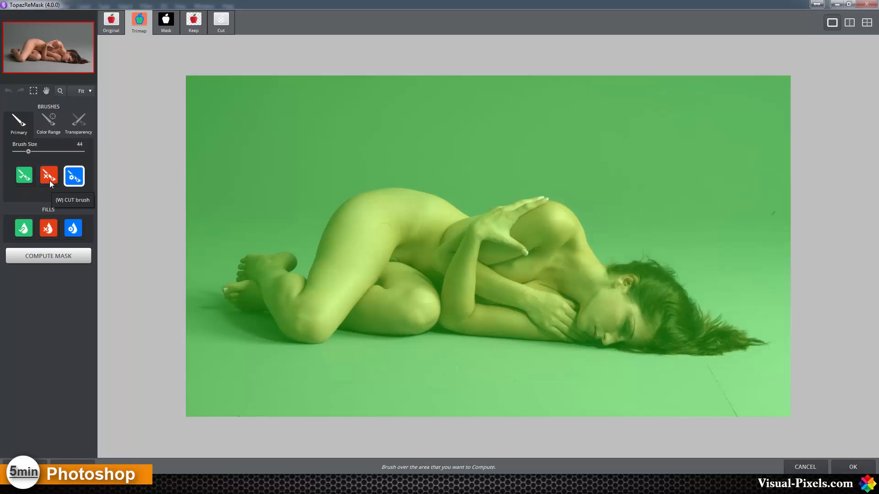
mouse_move(70, 194)
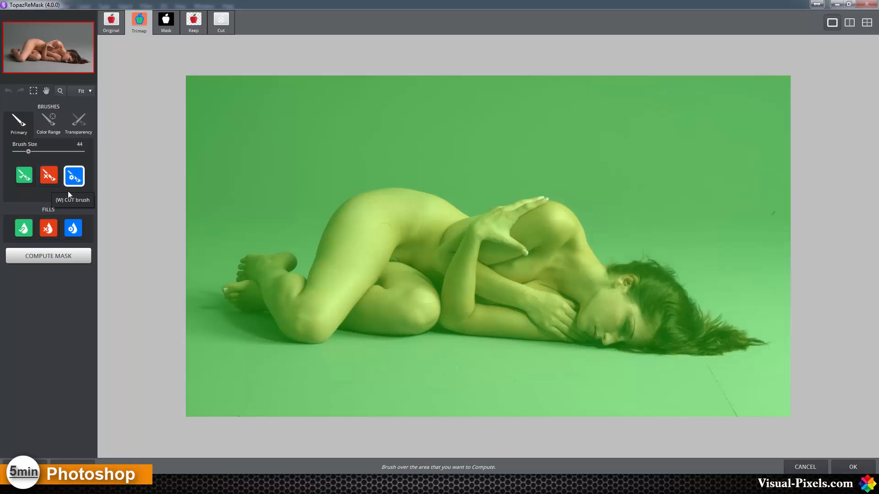
mouse_move(74, 175)
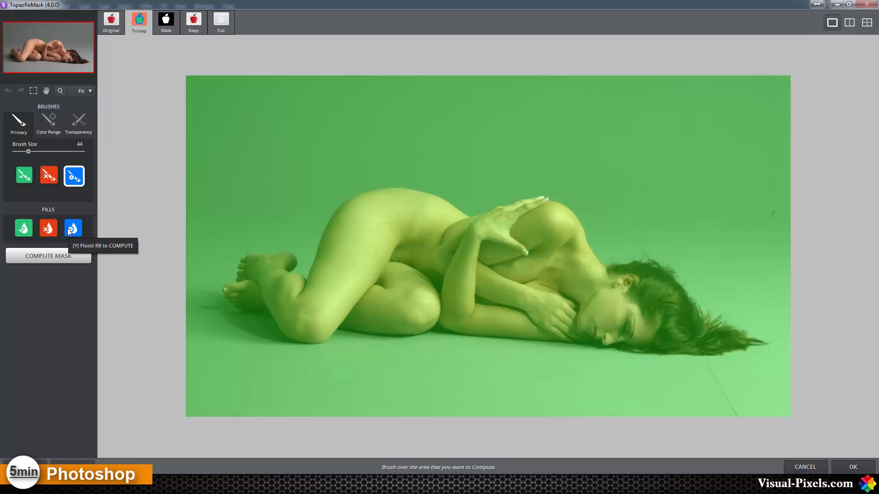
Step: Flood-fill the entire photo blue as the compute region, then choose the Cut brush
click(73, 228)
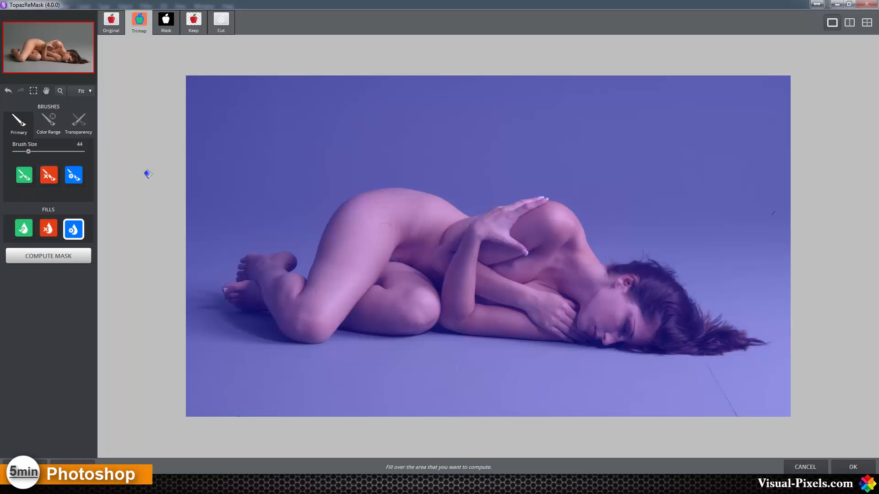
mouse_move(48, 228)
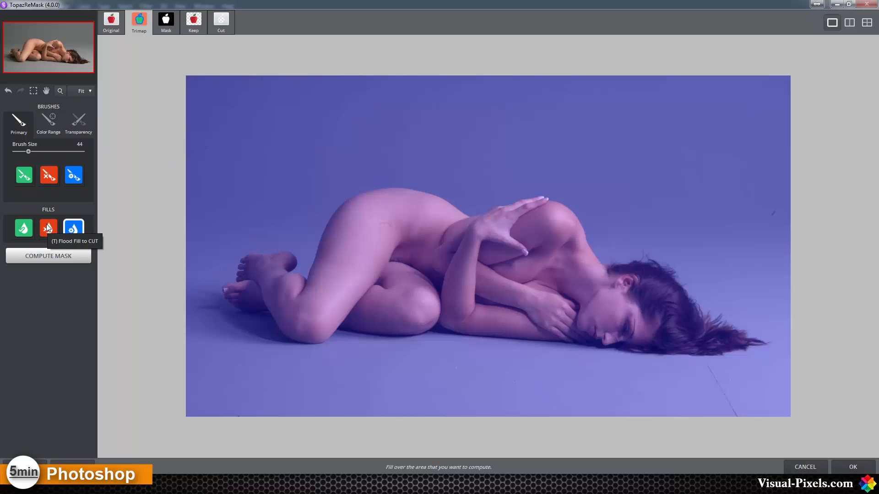
click(48, 175)
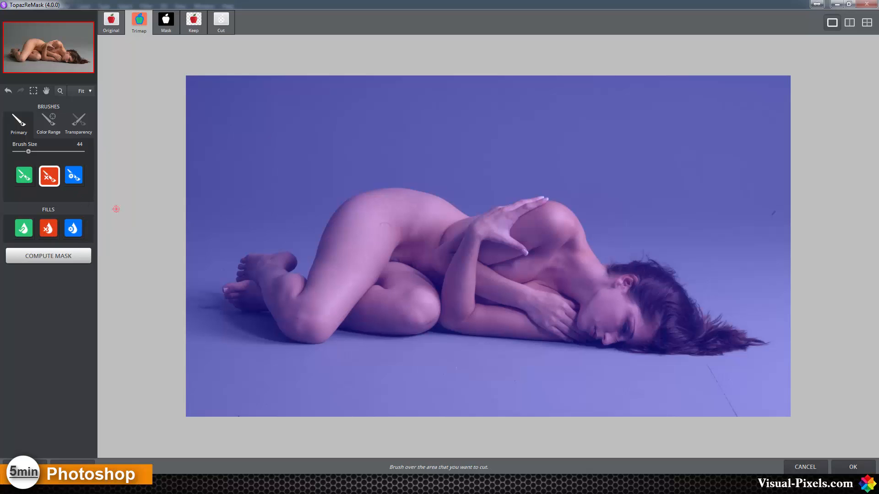
Step: Paint a dashed Cut outline around the woman's legs, back, head and below her body
drag(213, 253, 275, 211)
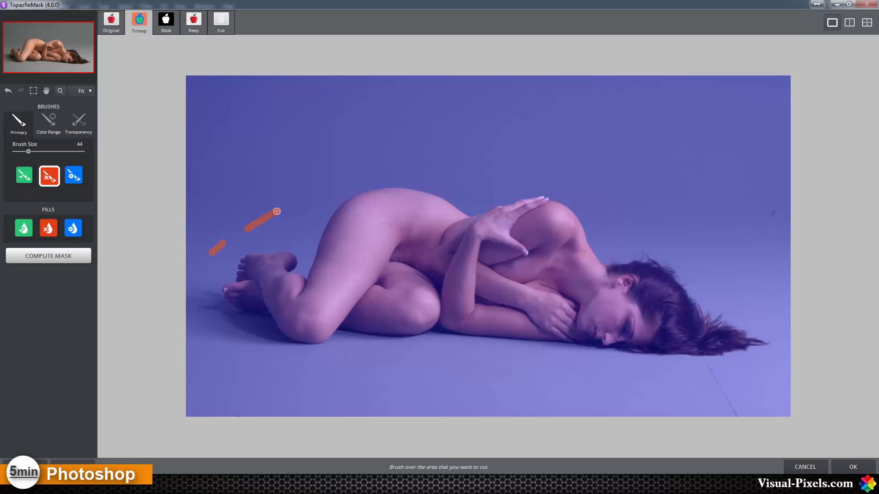
drag(277, 212, 512, 176)
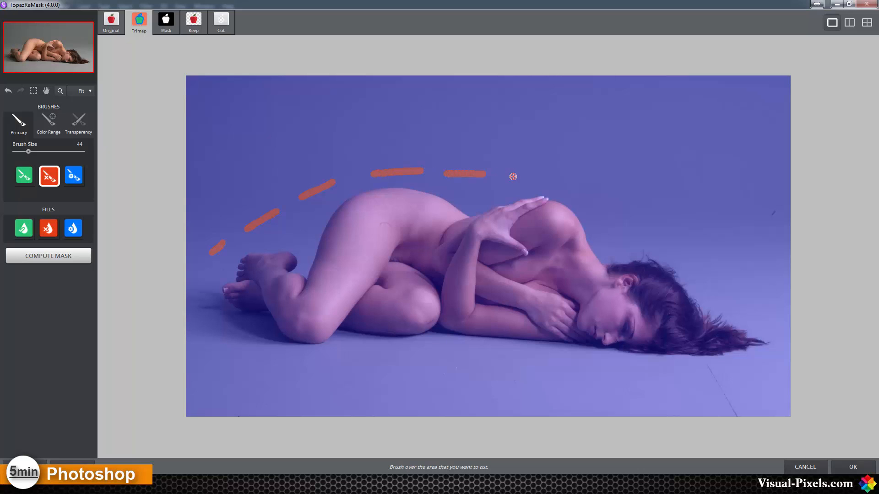
drag(512, 176, 692, 261)
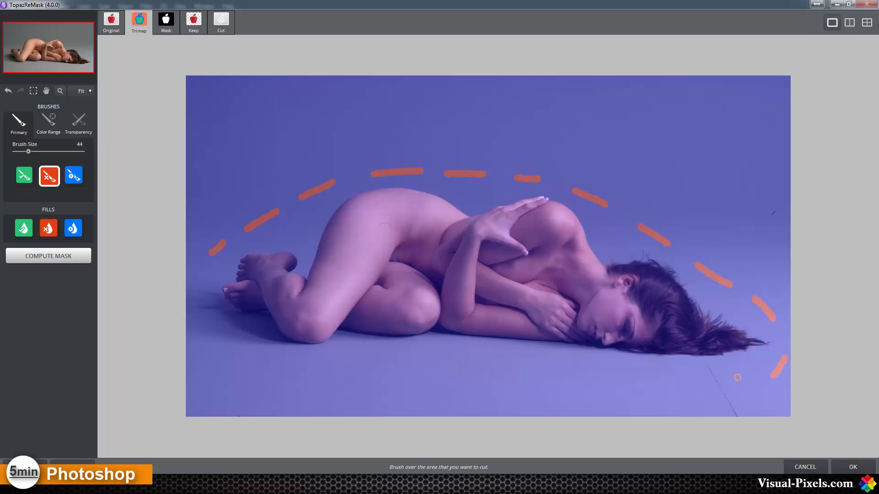
drag(737, 377, 385, 364)
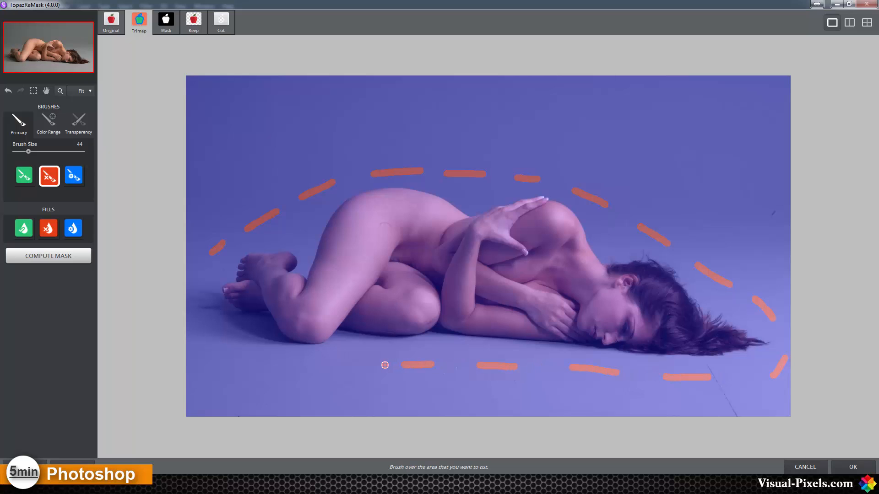
drag(385, 365, 201, 274)
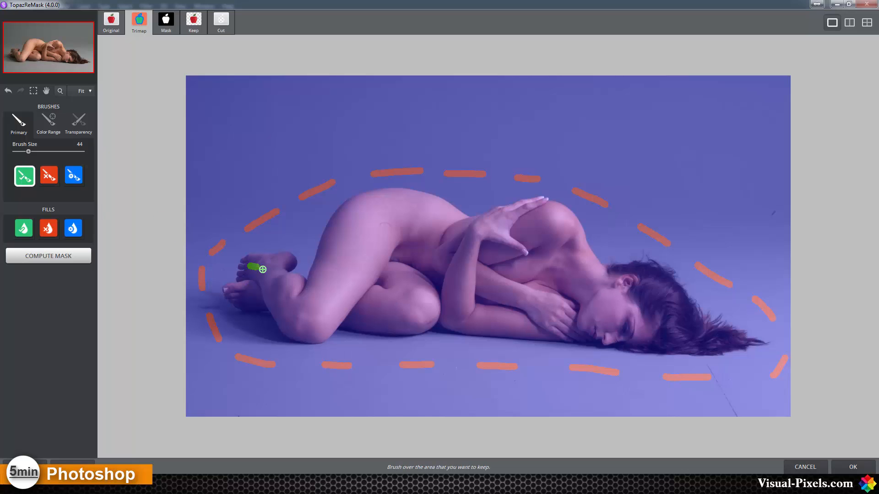
Step: Paint Keep strokes along her feet, lower leg, thigh, lower body, back, shoulder and hip
drag(255, 269, 260, 300)
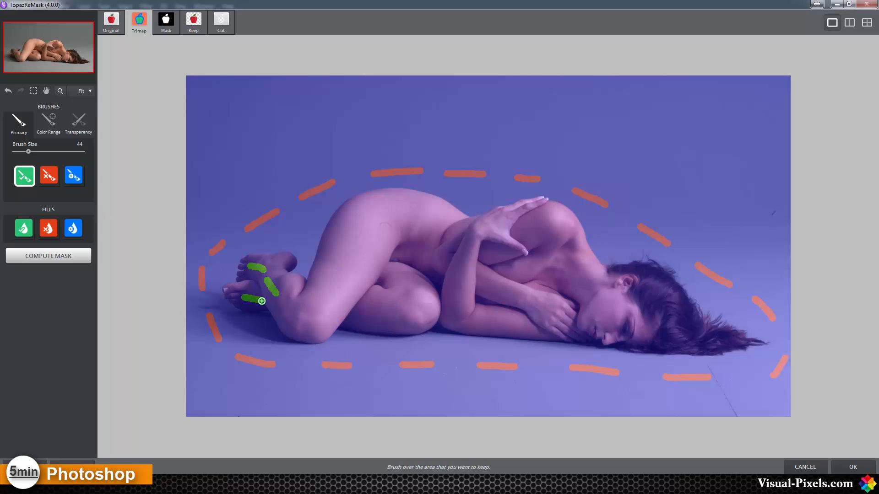
drag(264, 301, 330, 299)
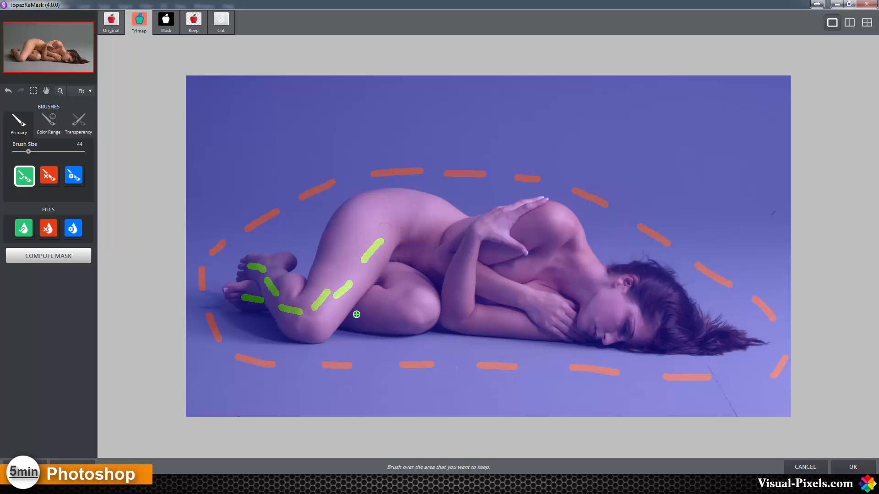
drag(356, 314, 448, 318)
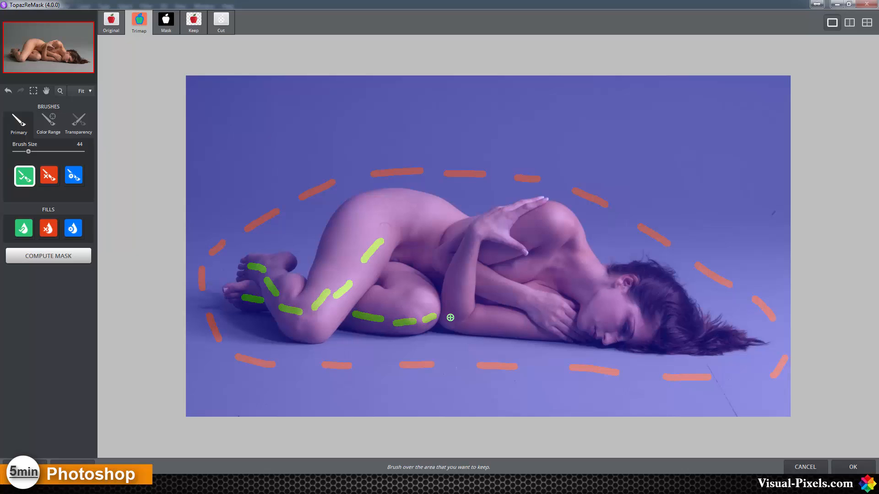
drag(450, 317, 574, 330)
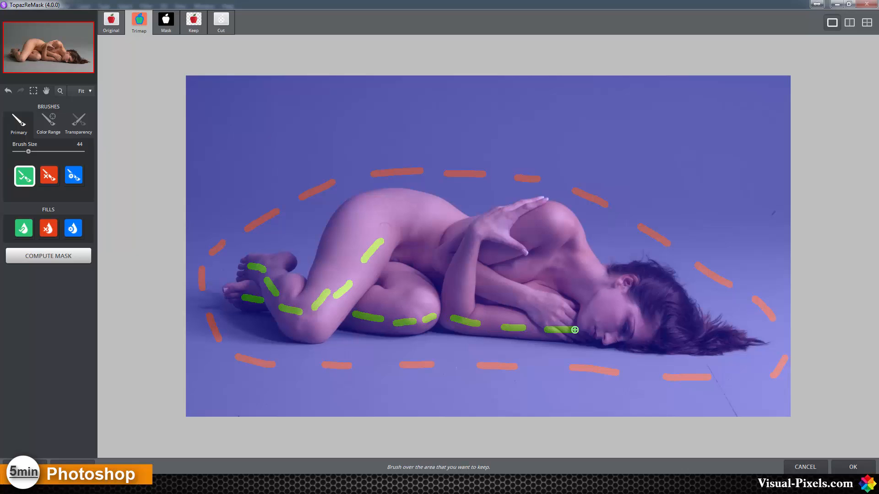
drag(574, 329, 694, 344)
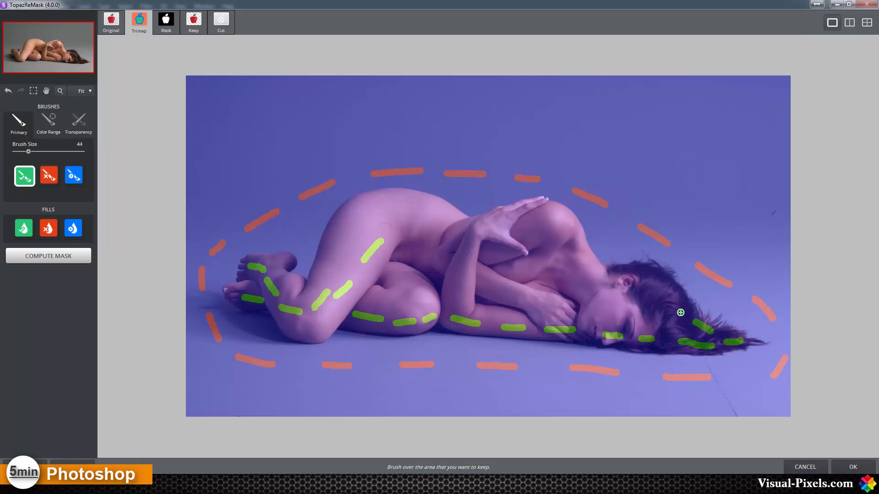
drag(680, 312, 562, 230)
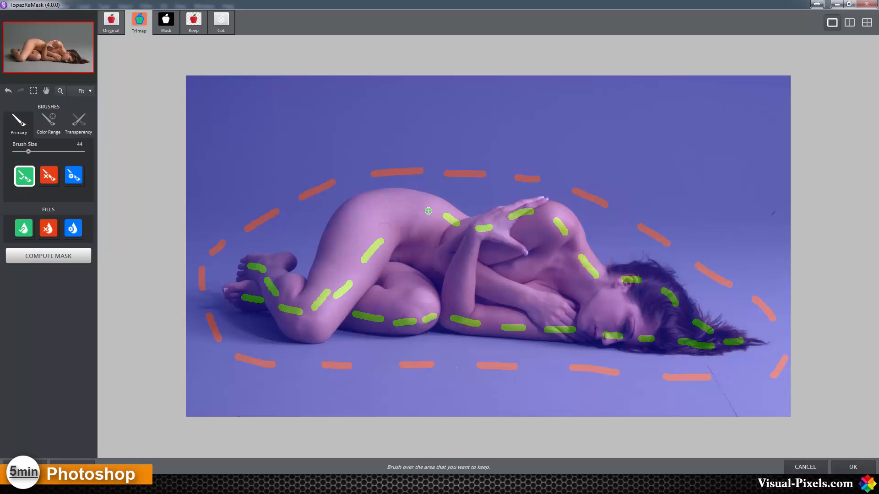
drag(428, 211, 328, 274)
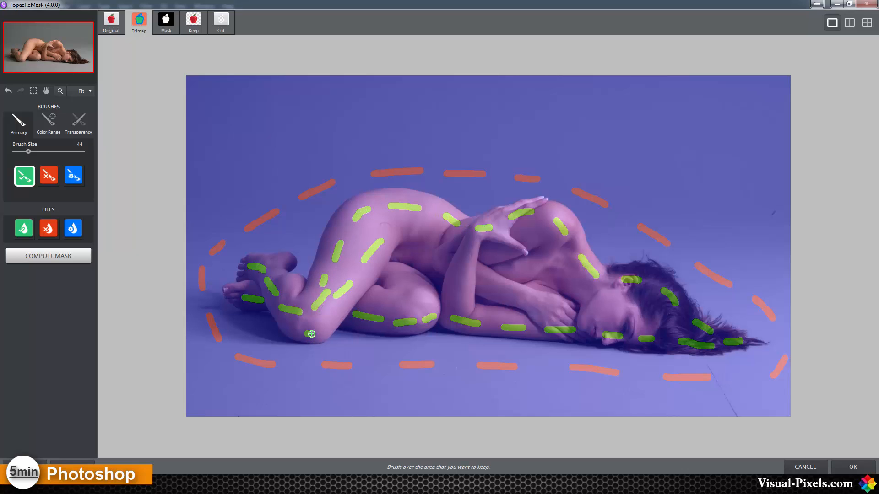
mouse_move(169, 171)
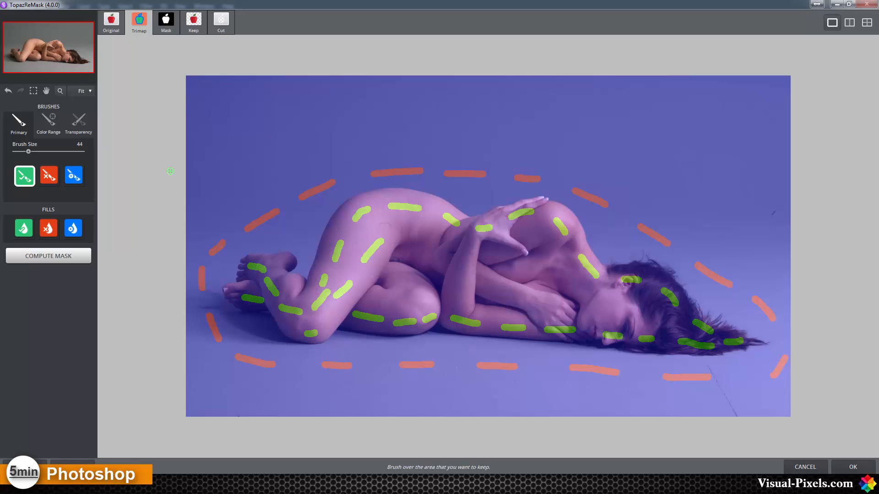
mouse_move(49, 256)
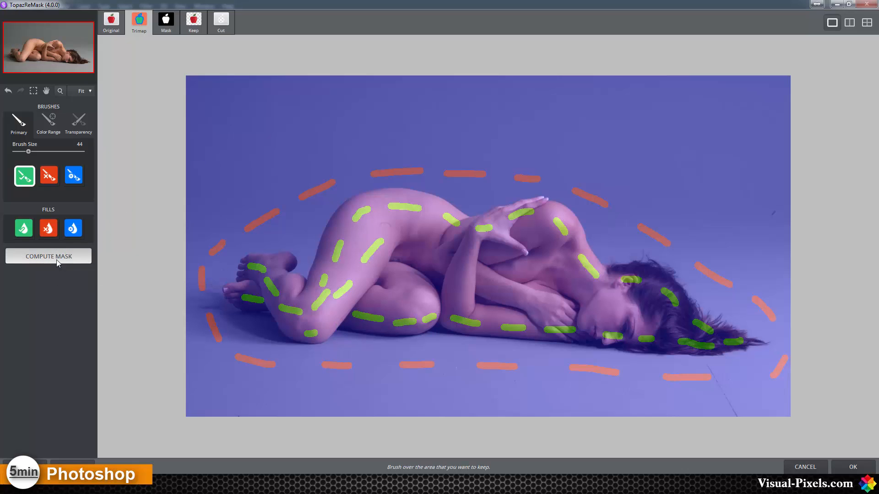
Step: Compute the mask from the painted trimap, showing the woman white on black
click(48, 256)
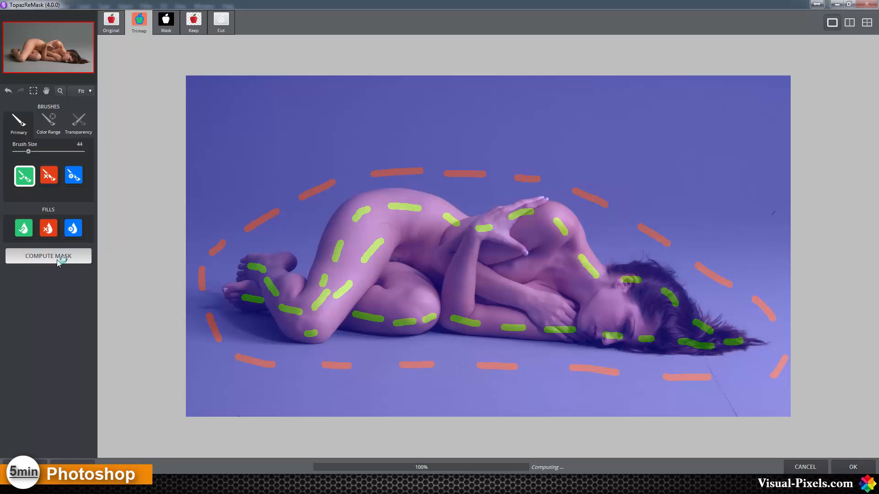
click(48, 255)
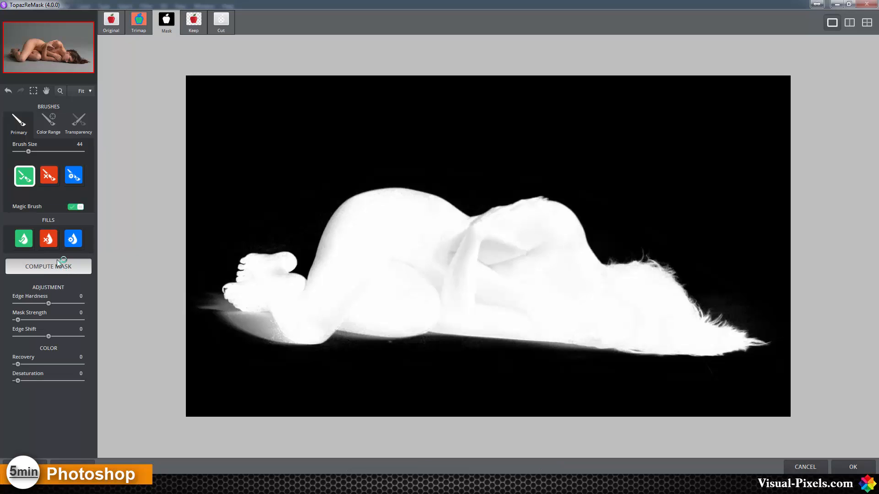
mouse_move(48, 267)
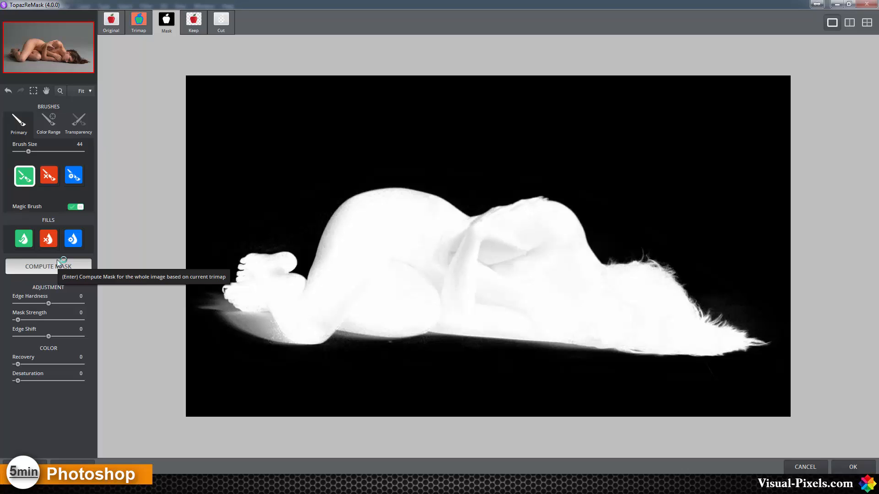
mouse_move(57, 263)
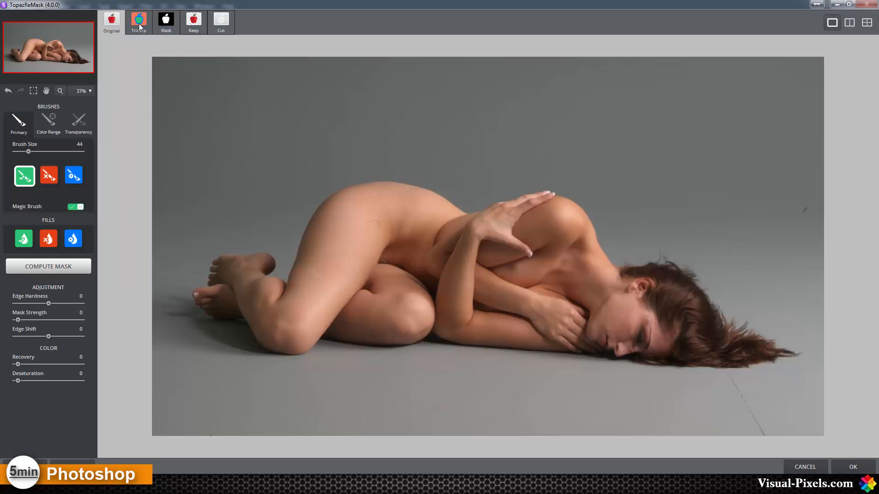
click(138, 22)
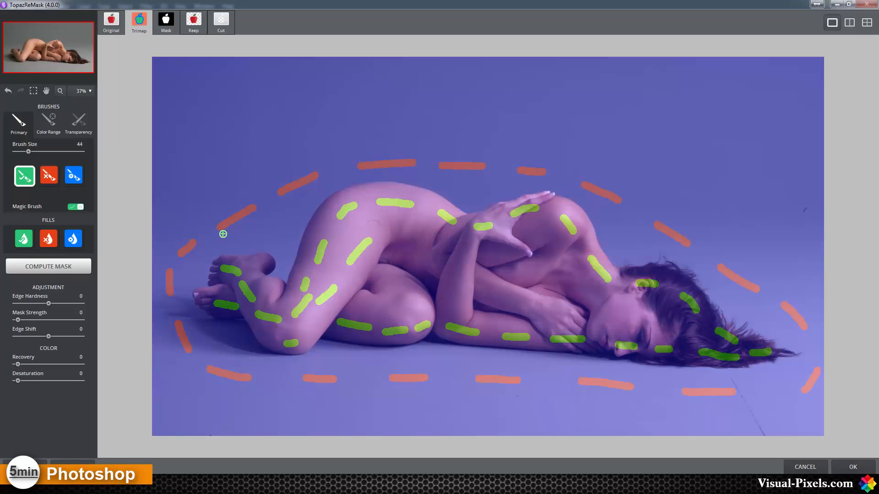
mouse_move(337, 248)
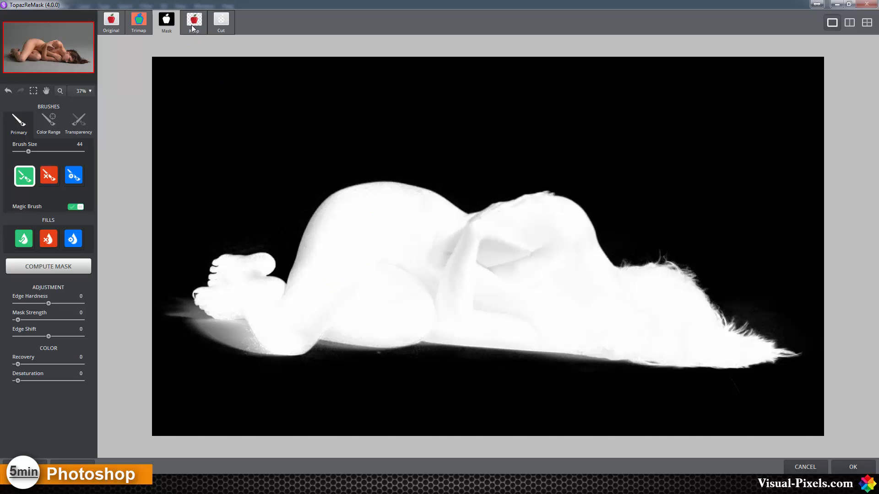
click(194, 22)
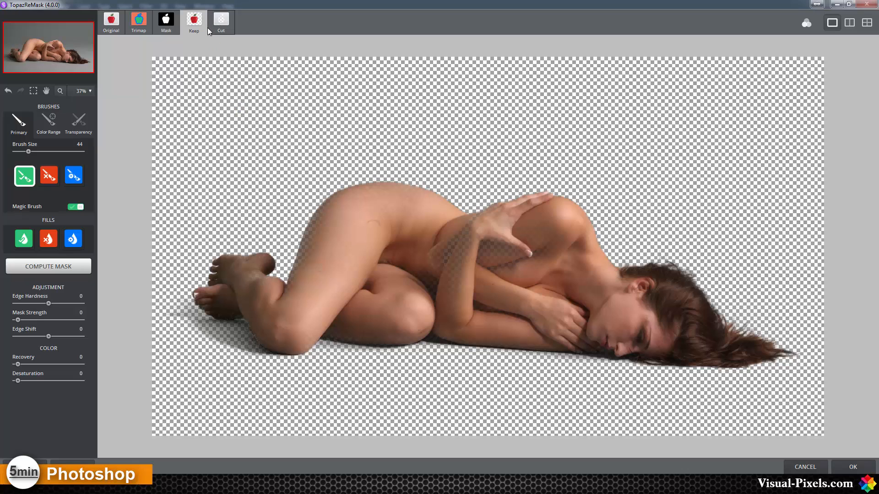
click(221, 22)
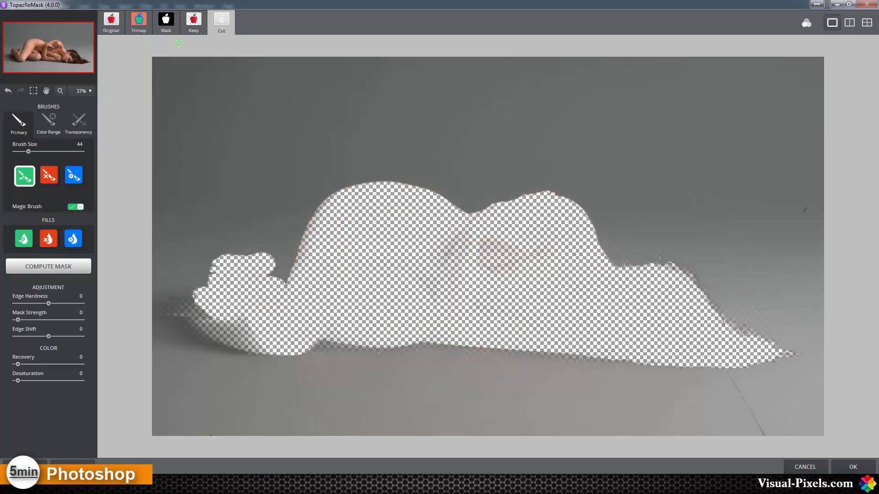
click(165, 22)
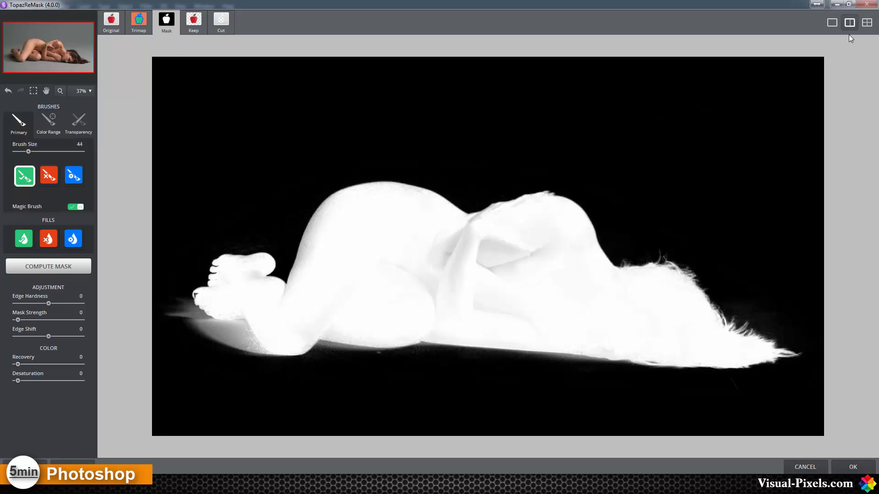
Step: Switch to dual panes with the Mask view beside the Keep cut-out preview
click(849, 23)
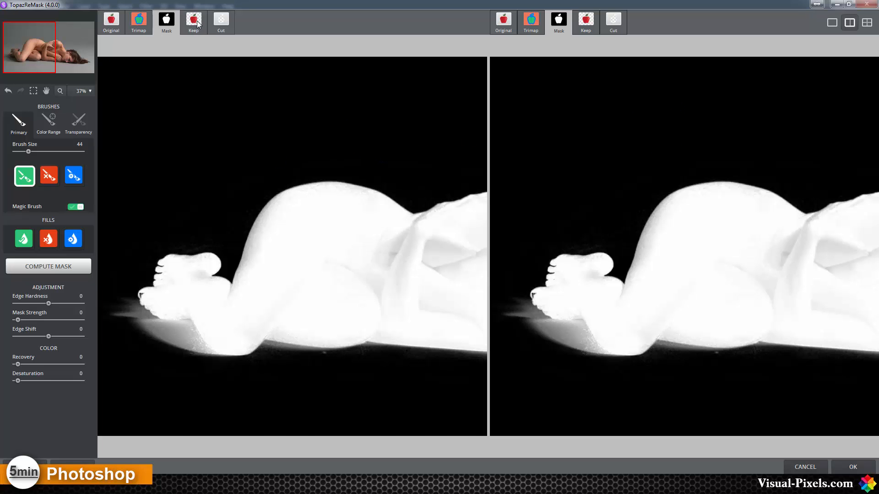
click(193, 21)
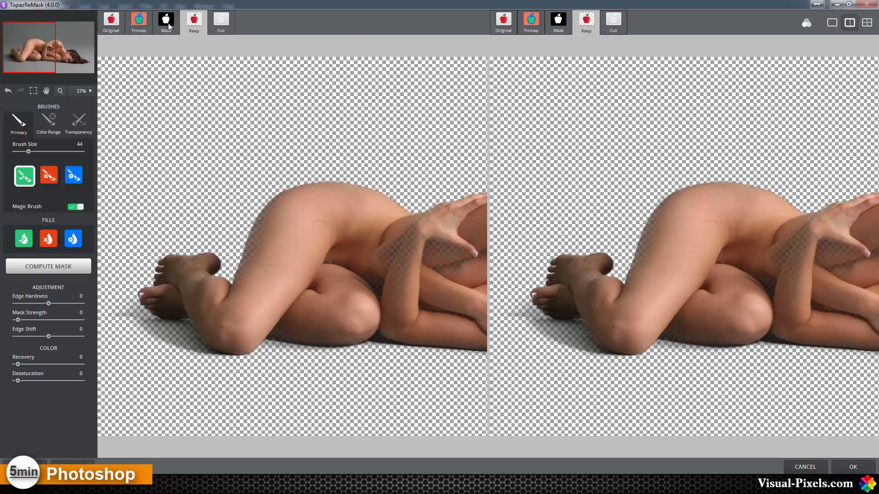
click(166, 22)
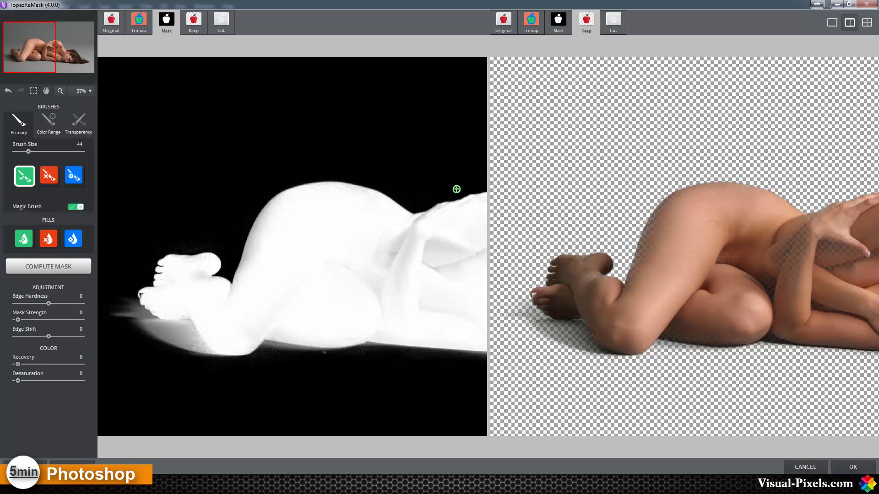
mouse_move(280, 265)
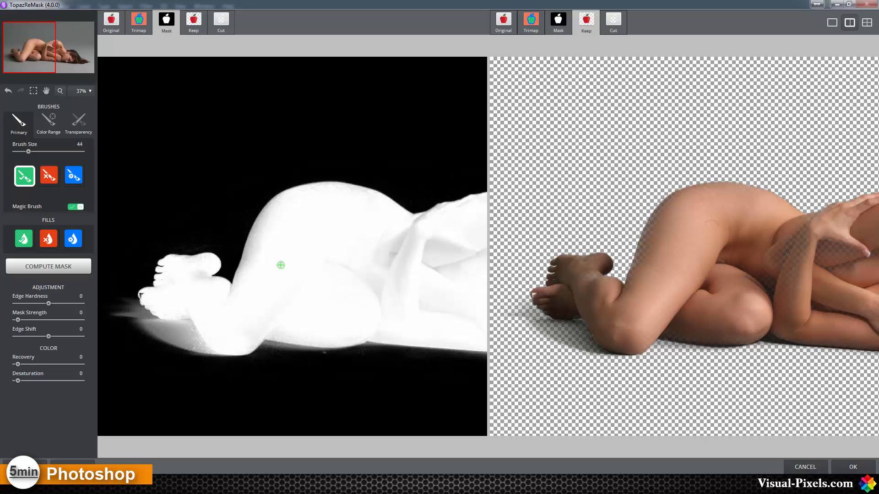
mouse_move(487, 124)
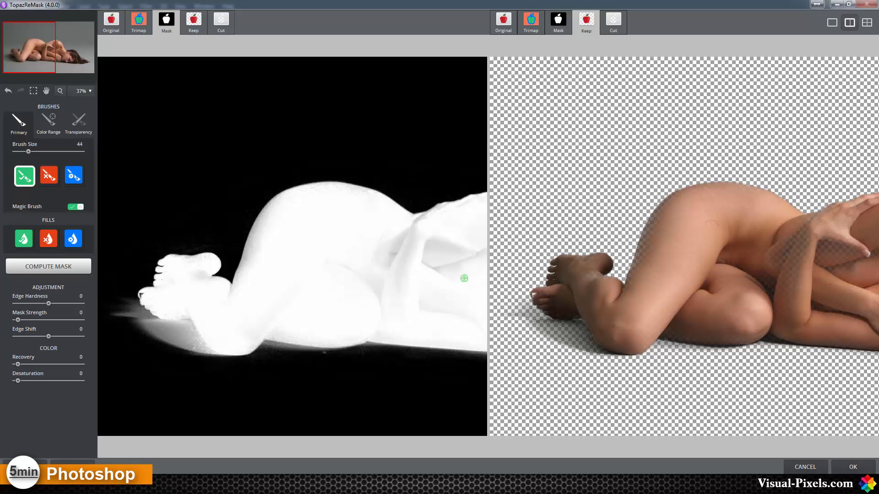
mouse_move(390, 279)
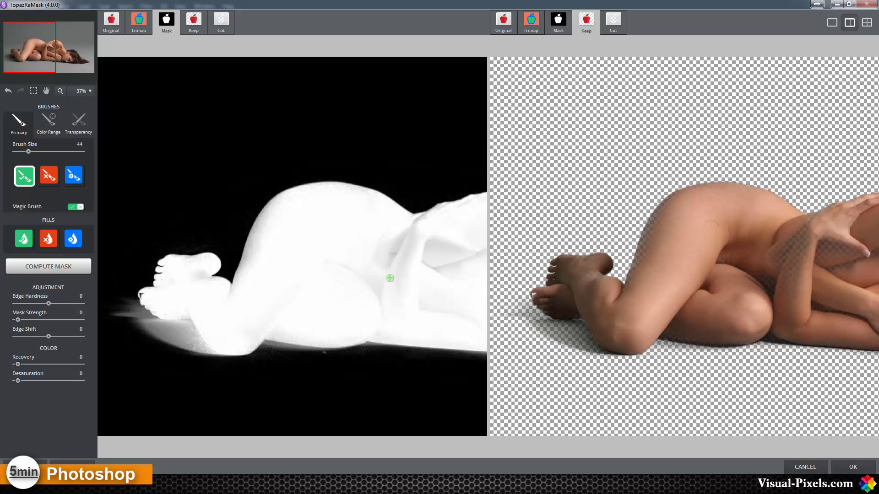
mouse_move(460, 283)
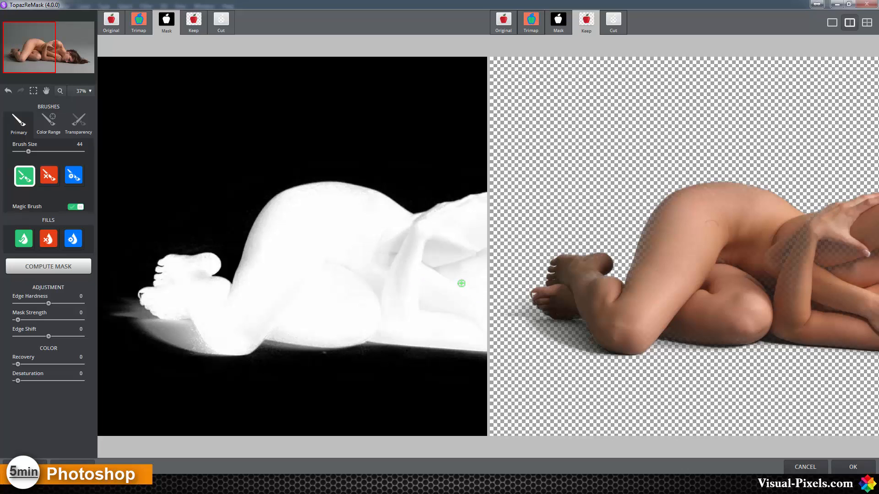
mouse_move(404, 275)
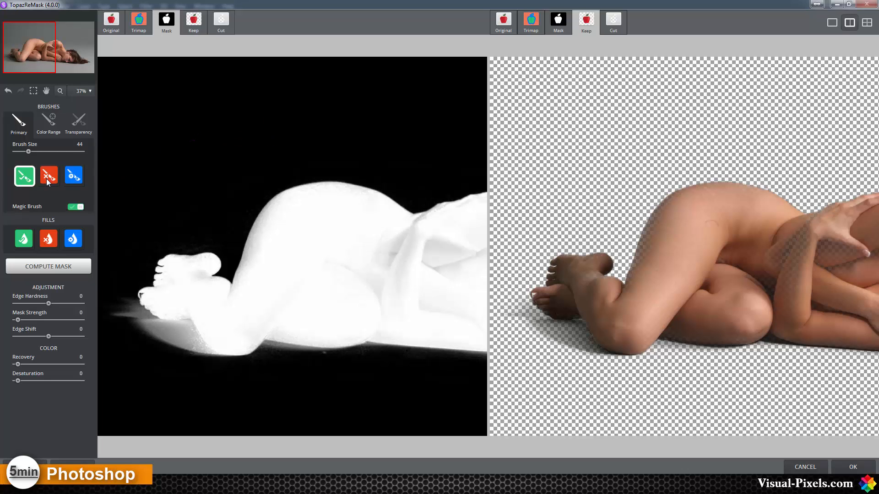
Step: Use the Cut brush to remove leftover grey backdrop around her hair and feet
click(49, 176)
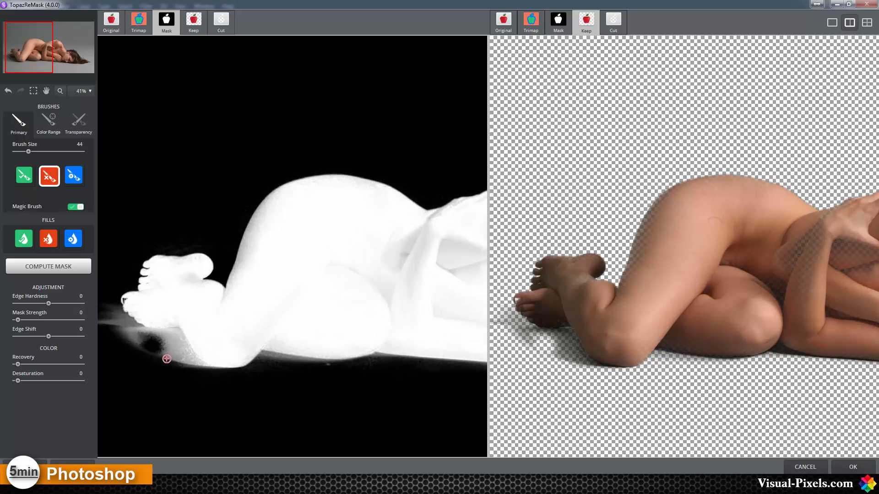
mouse_move(174, 369)
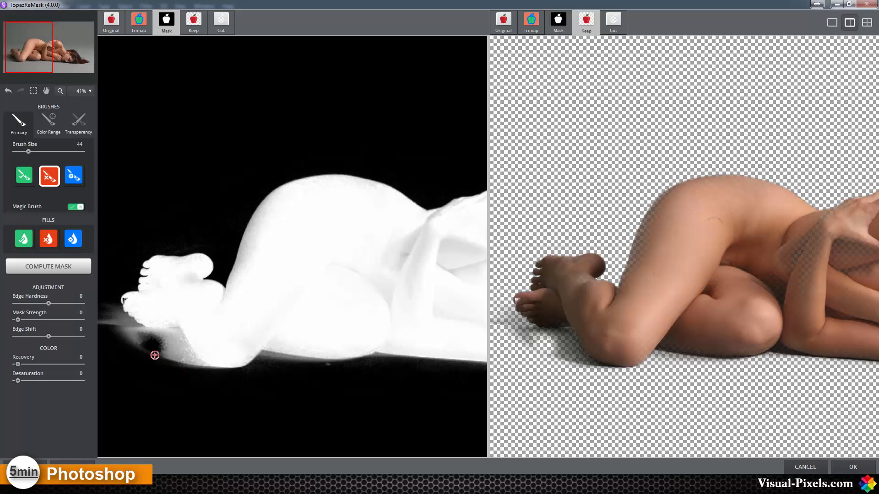
mouse_move(173, 365)
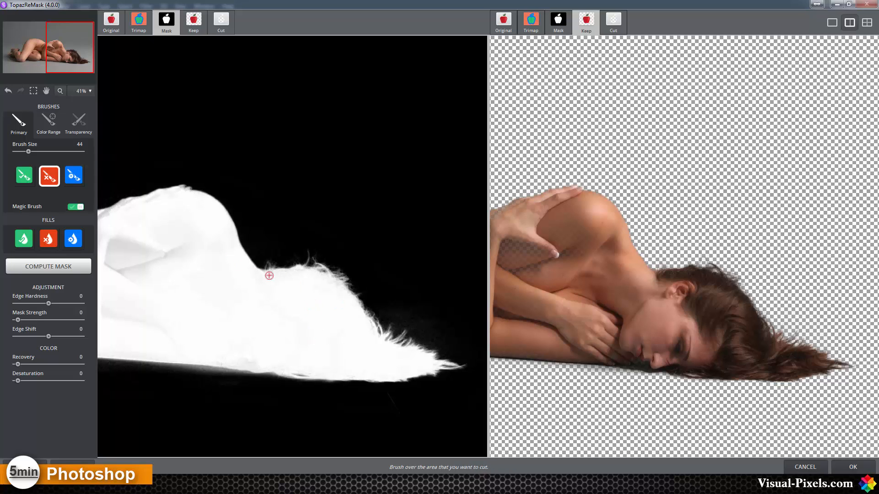
mouse_move(325, 275)
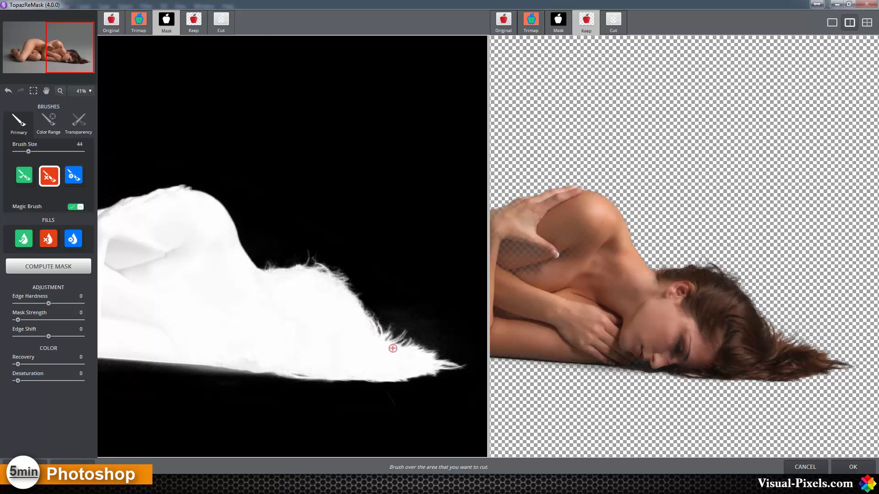
mouse_move(192, 205)
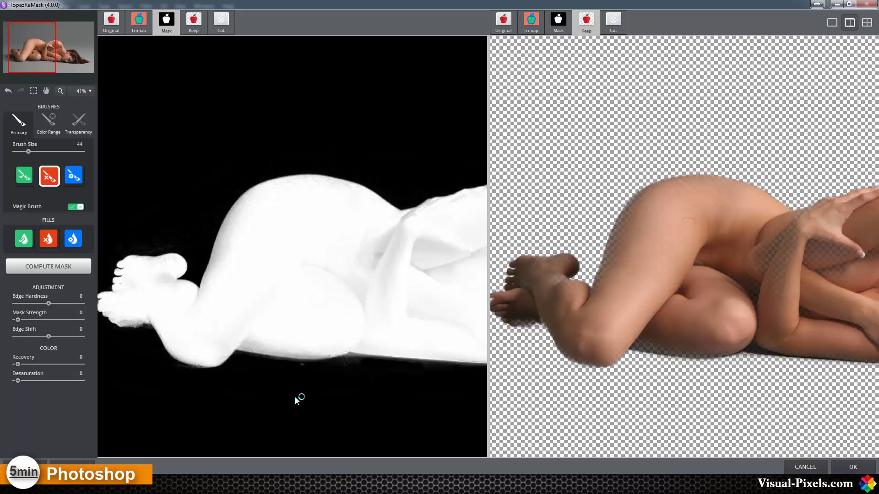
click(48, 266)
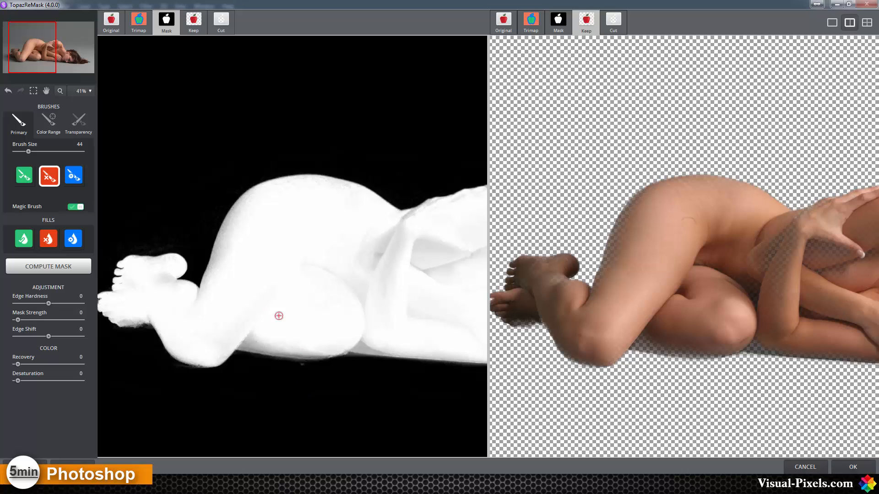
Step: Select the Keep brush and paint wrongly removed figure edges back into the mask
click(23, 175)
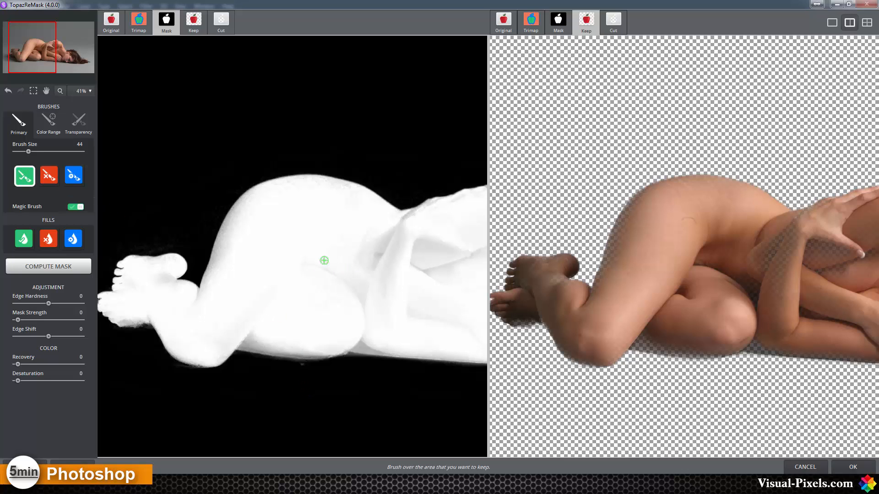
drag(324, 261, 229, 233)
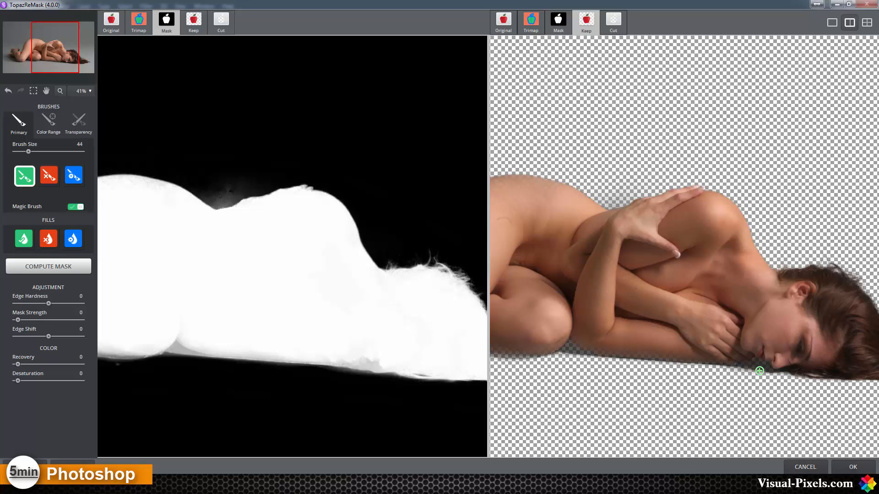
mouse_move(764, 373)
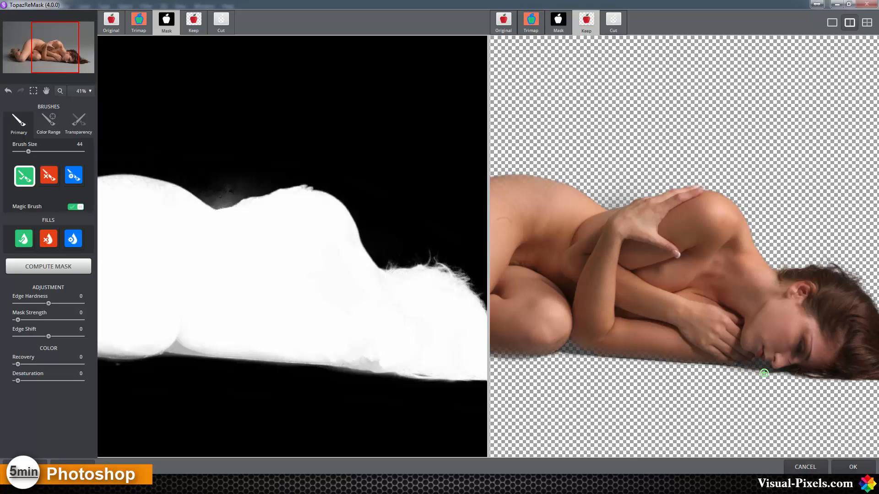
mouse_move(760, 368)
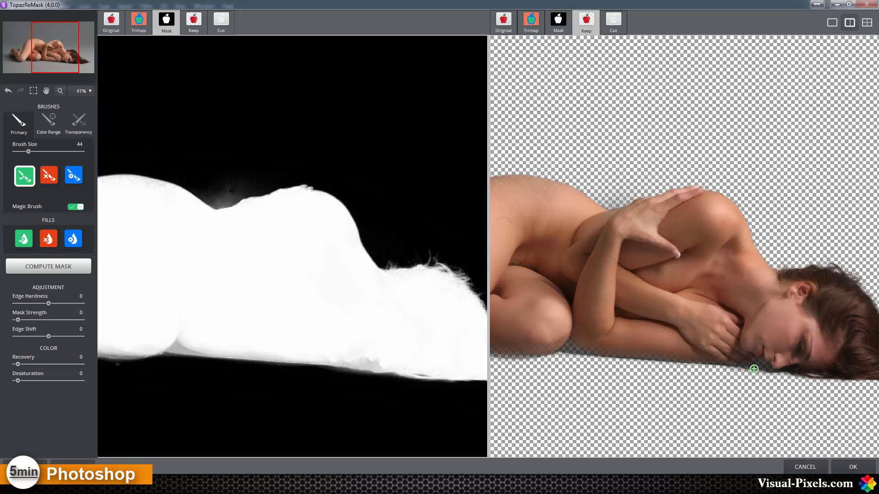
mouse_move(754, 367)
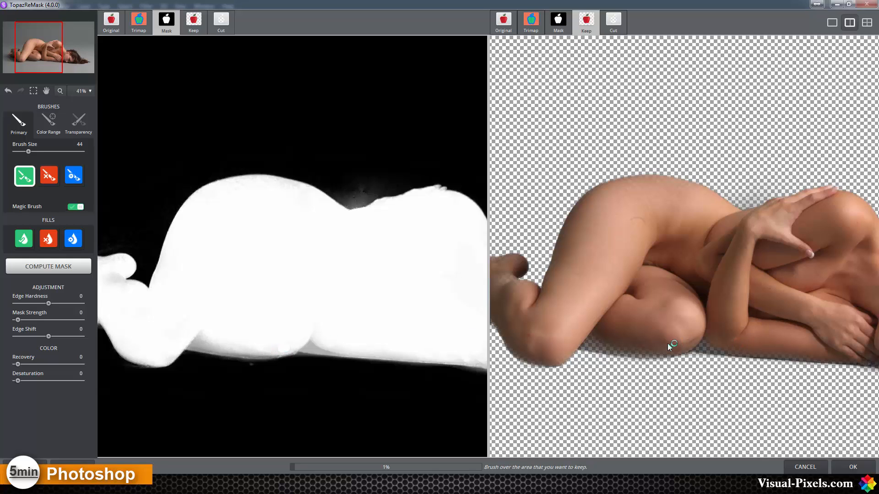
mouse_move(678, 341)
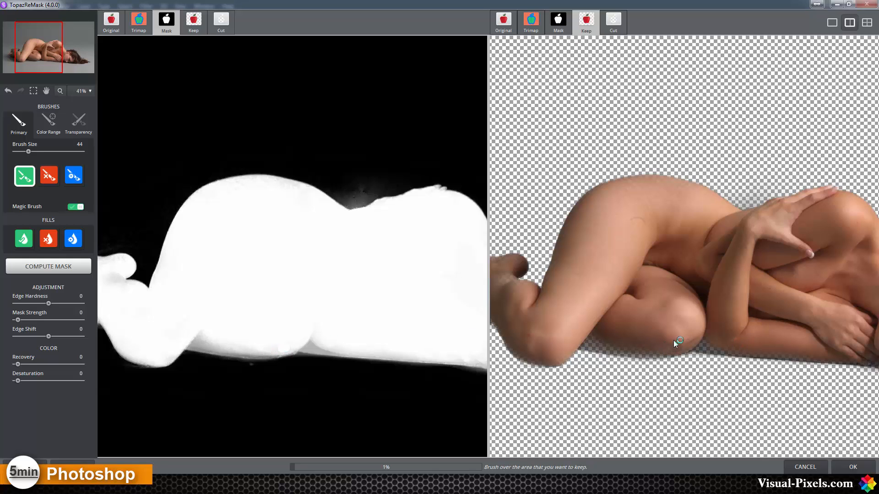
mouse_move(670, 343)
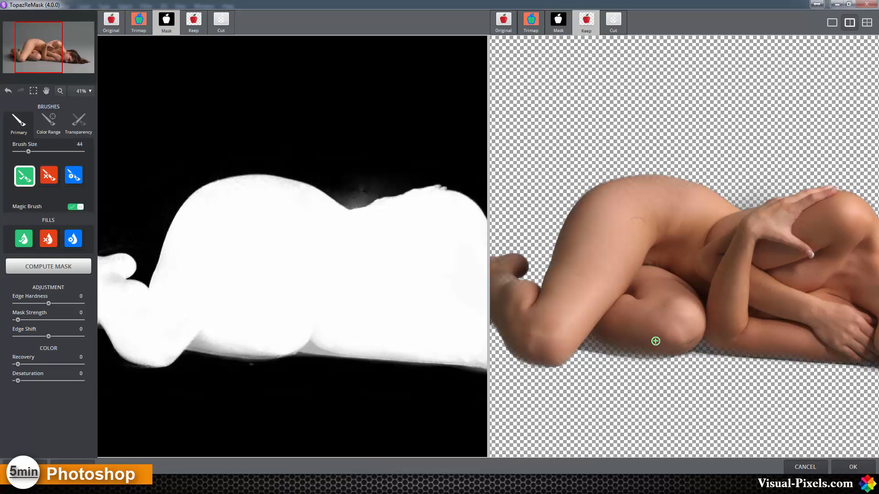
mouse_move(649, 344)
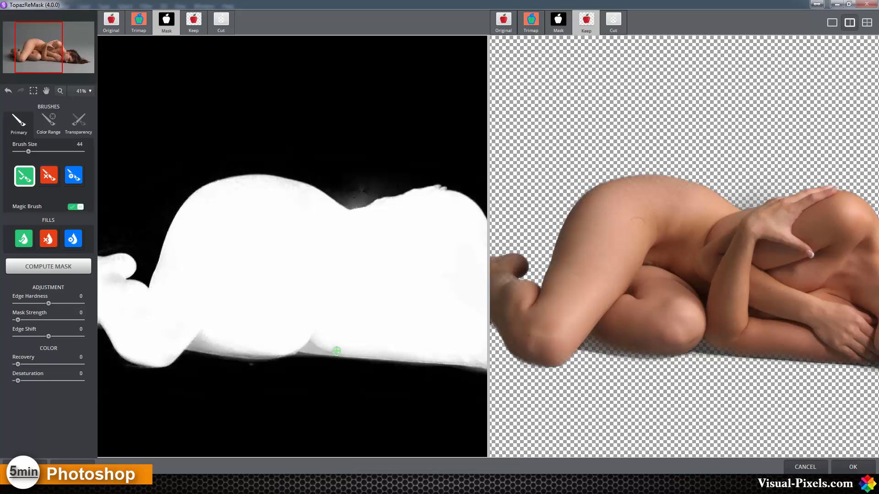
mouse_move(830, 317)
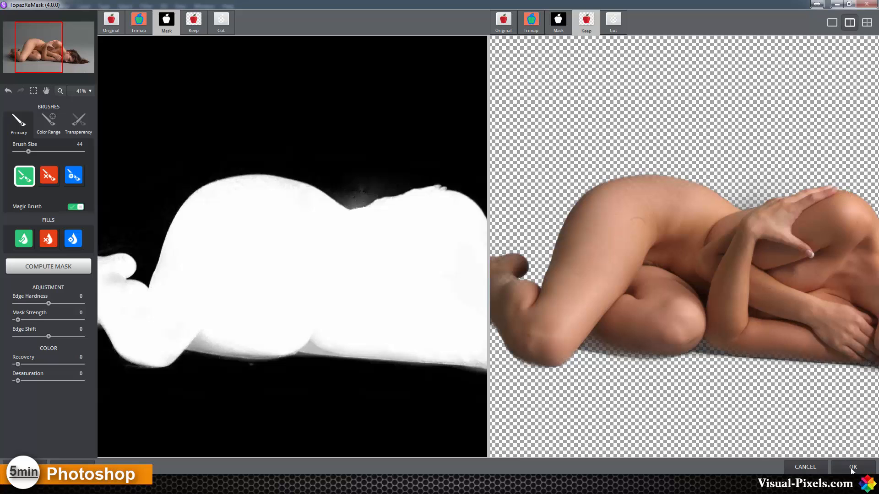
Step: Apply the ReMask cutout, preview it on transparency, then revert and duplicate the Background
click(852, 466)
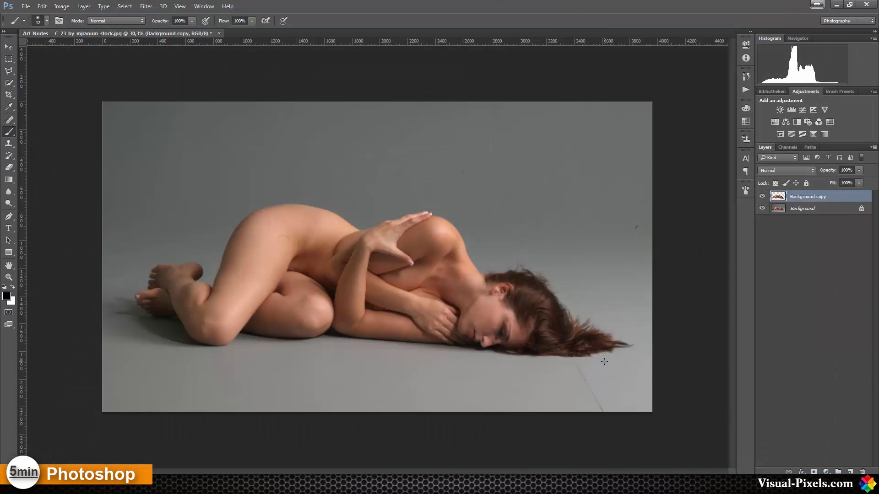
mouse_move(233, 229)
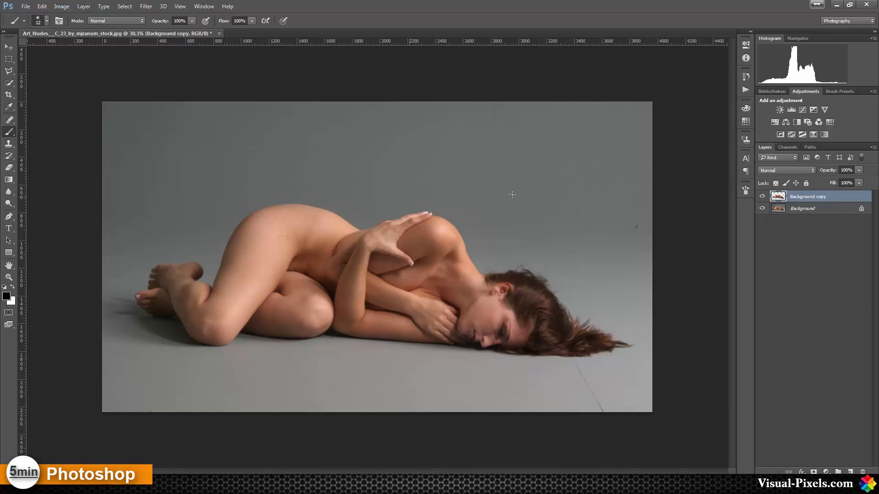
click(762, 207)
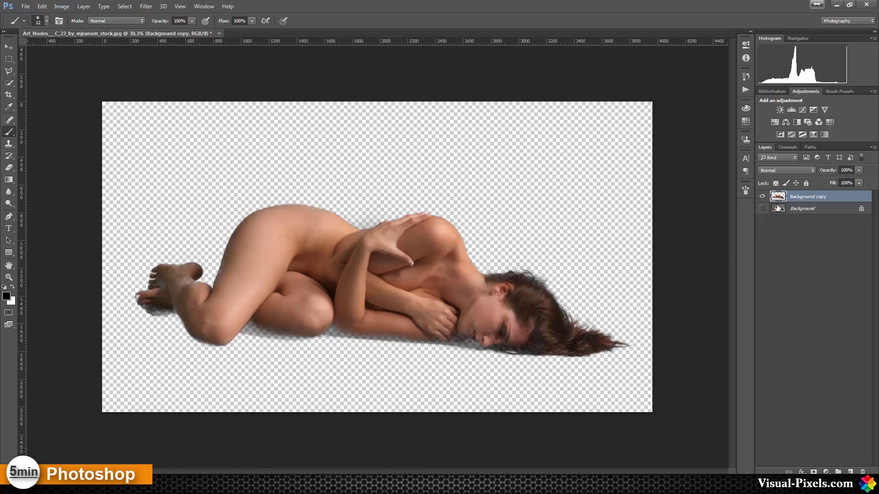
click(762, 208)
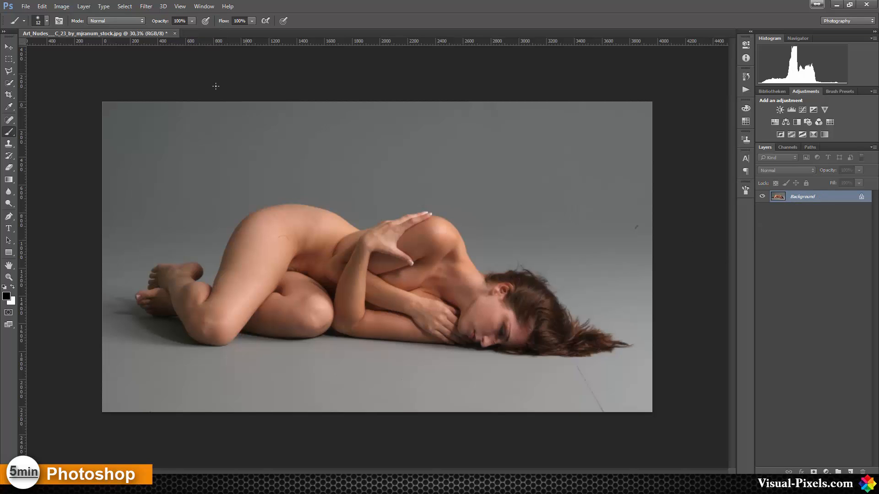
click(146, 6)
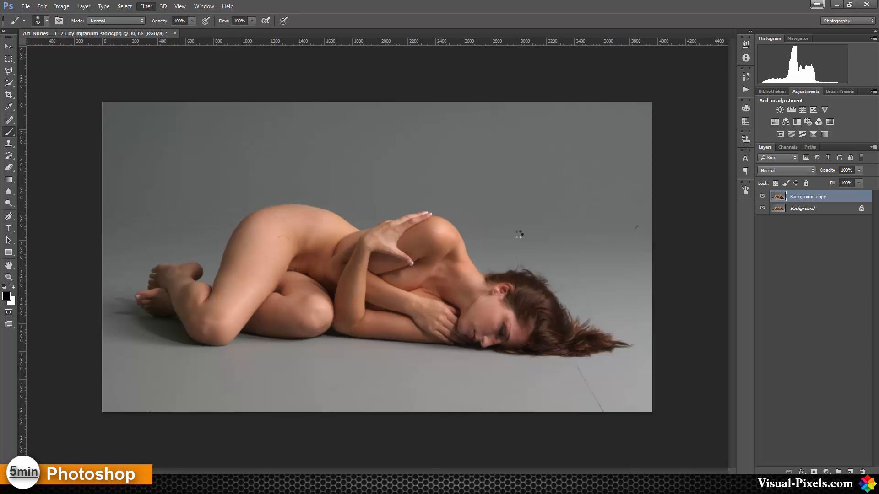
Step: Launch Topaz ReMask from Filter > Topaz Labs on the duplicated Background layer
click(146, 6)
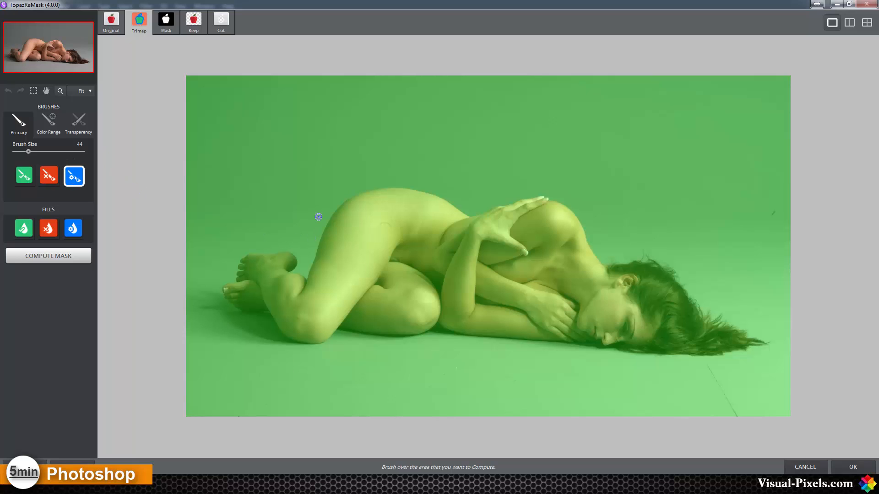
mouse_move(560, 203)
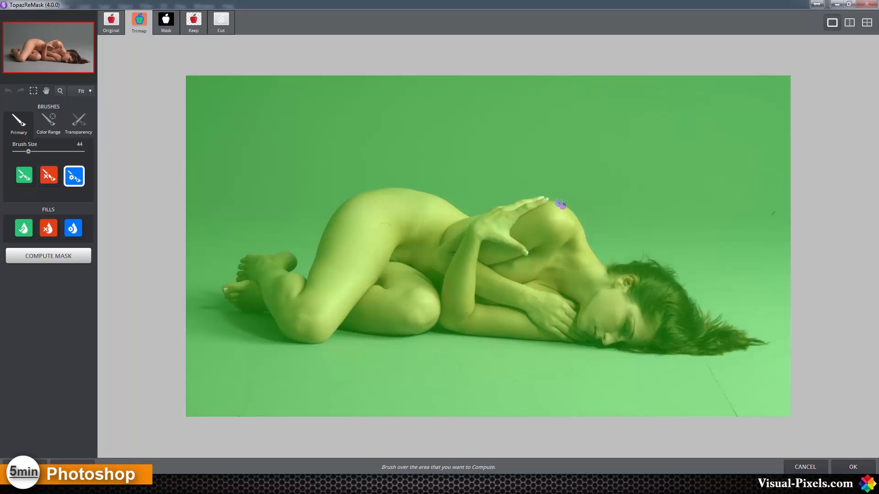
Step: Paint the compute band from her shoulder along the back, thigh, knee and feet to the toes
drag(560, 203, 476, 216)
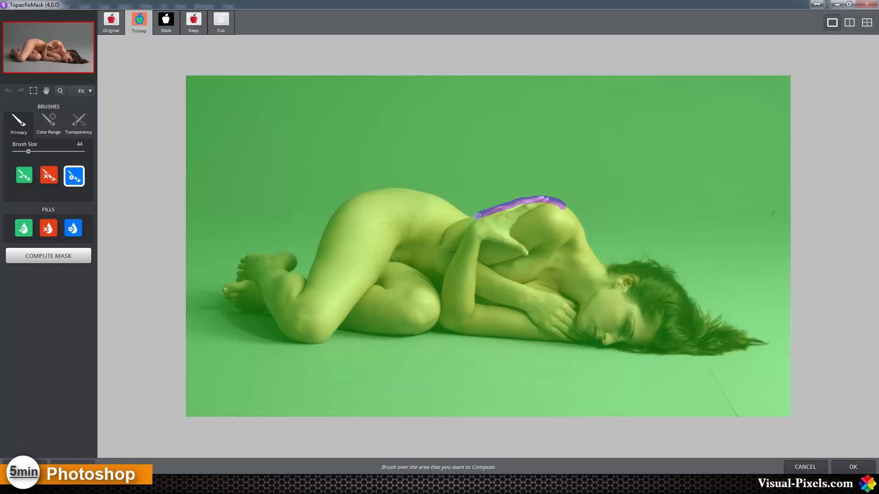
drag(476, 216, 390, 188)
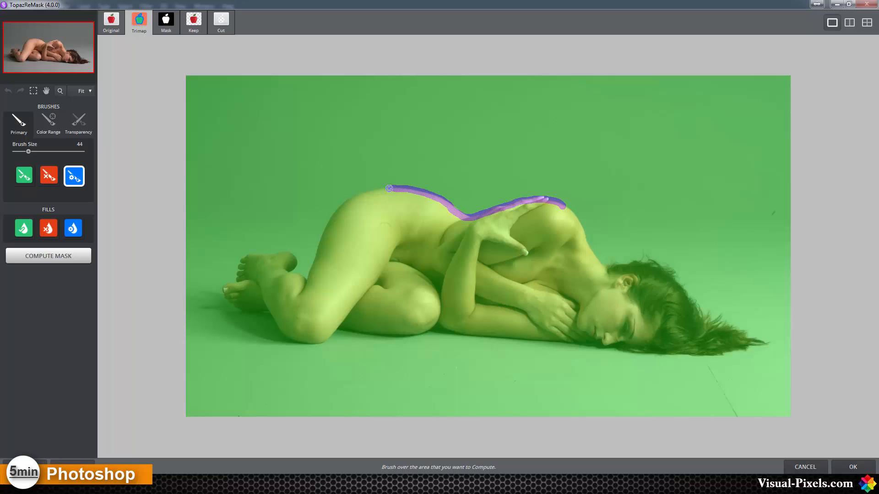
drag(389, 188, 324, 231)
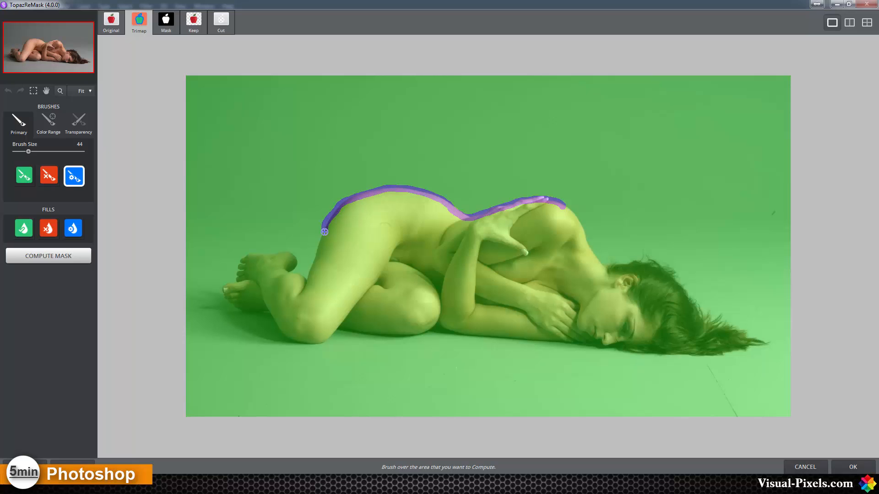
drag(324, 231, 297, 276)
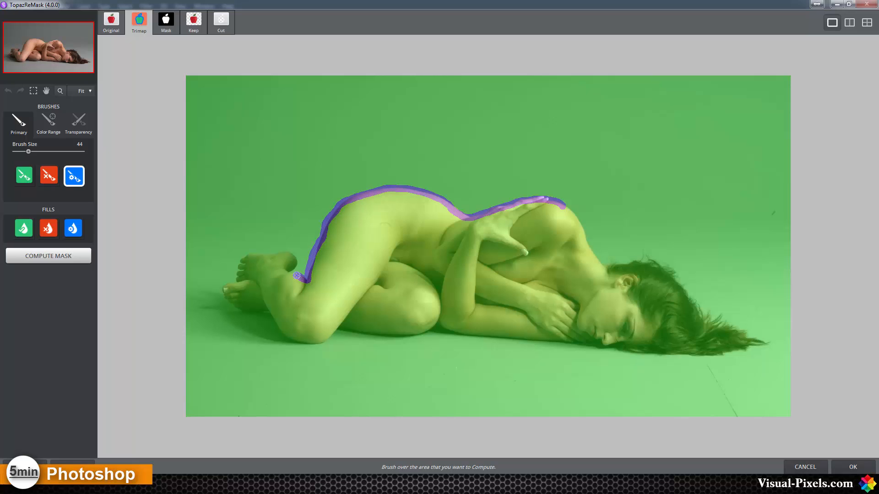
drag(297, 275, 288, 252)
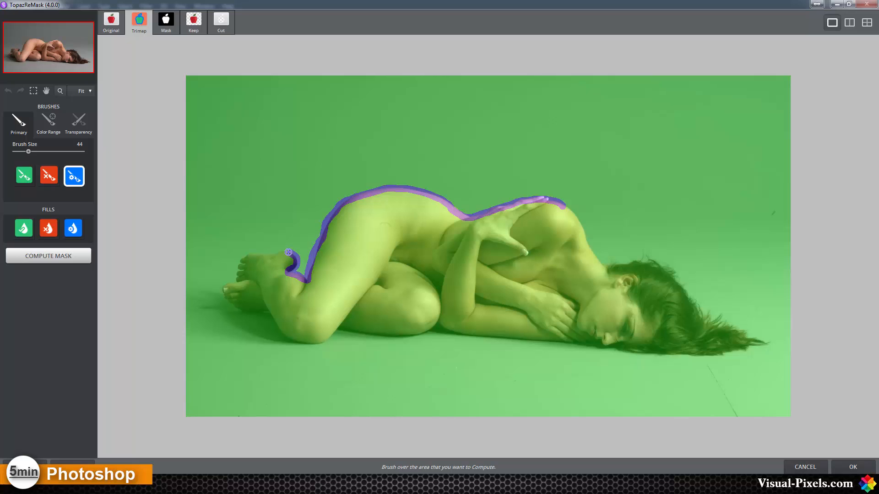
drag(288, 252, 240, 257)
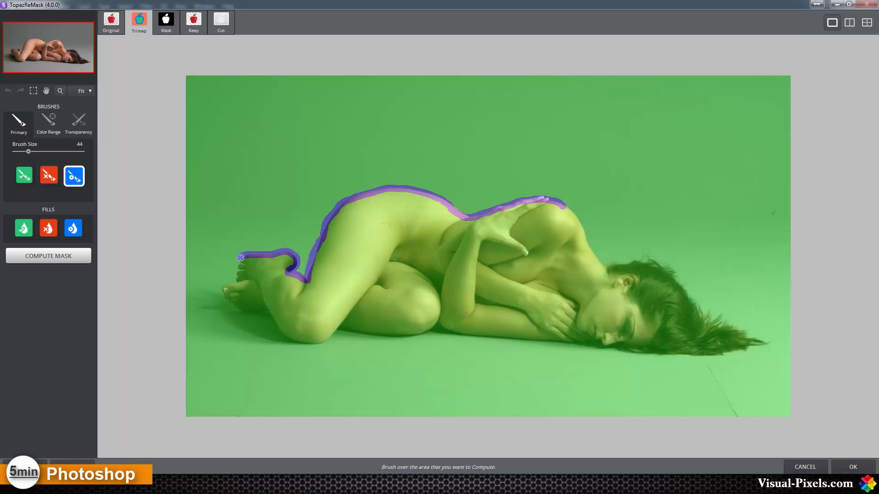
drag(242, 258, 238, 278)
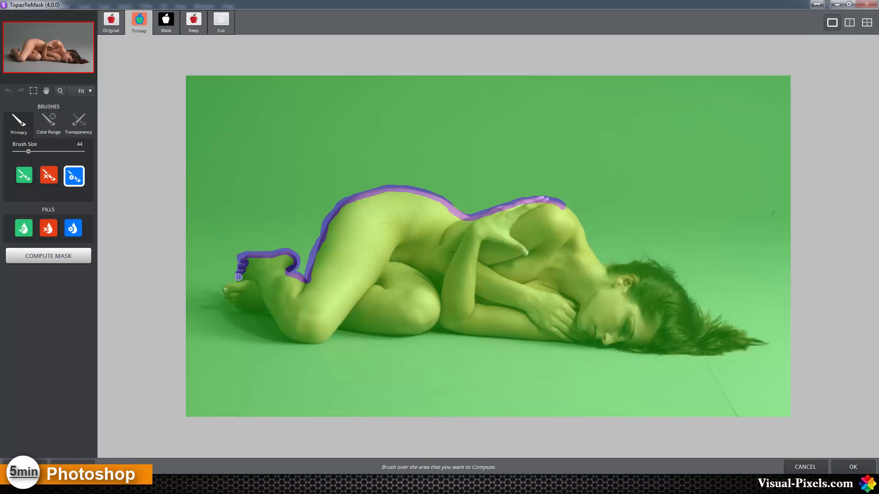
drag(239, 277, 235, 307)
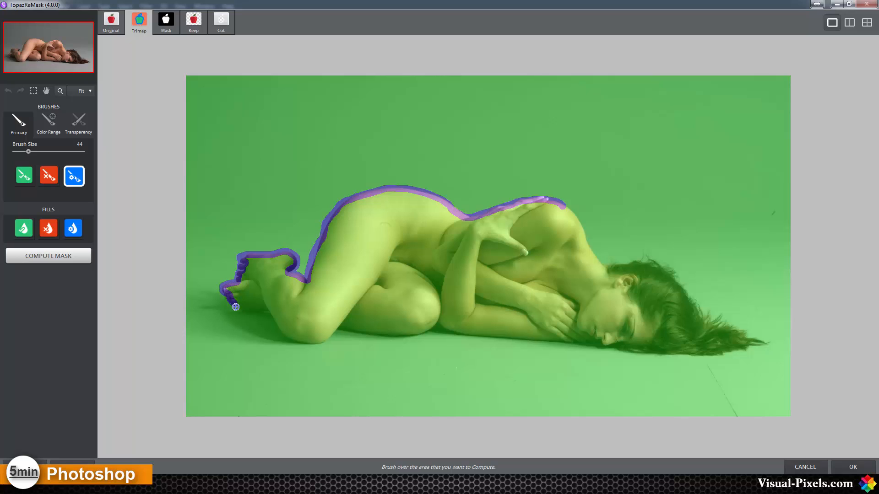
Step: Continue the band under the foot, leg and body, around the hair and head
drag(235, 307, 271, 314)
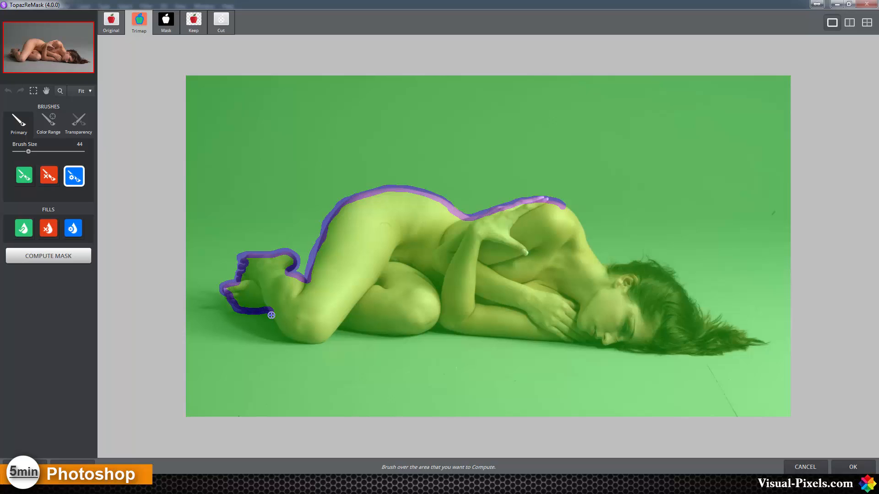
drag(271, 314, 334, 335)
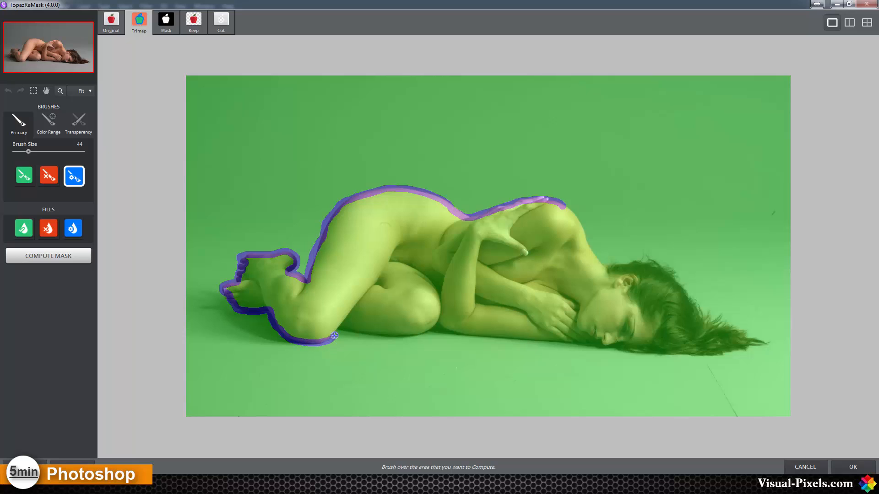
drag(334, 337, 400, 335)
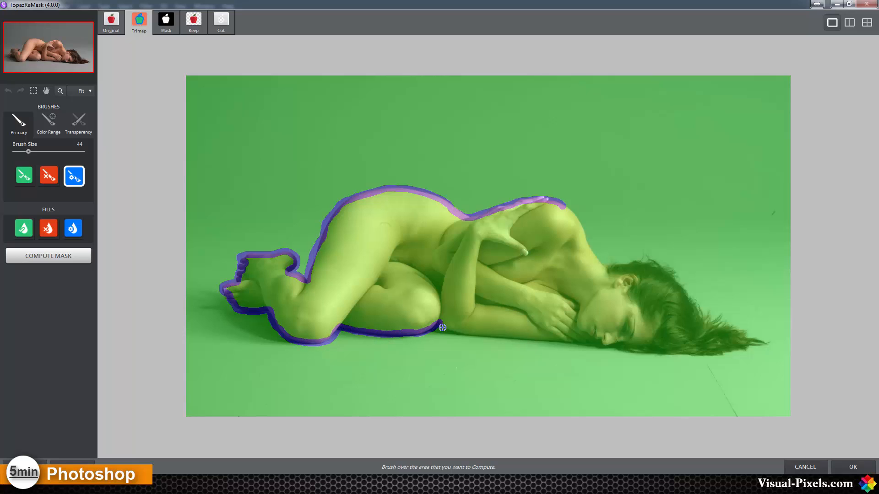
drag(441, 327, 541, 339)
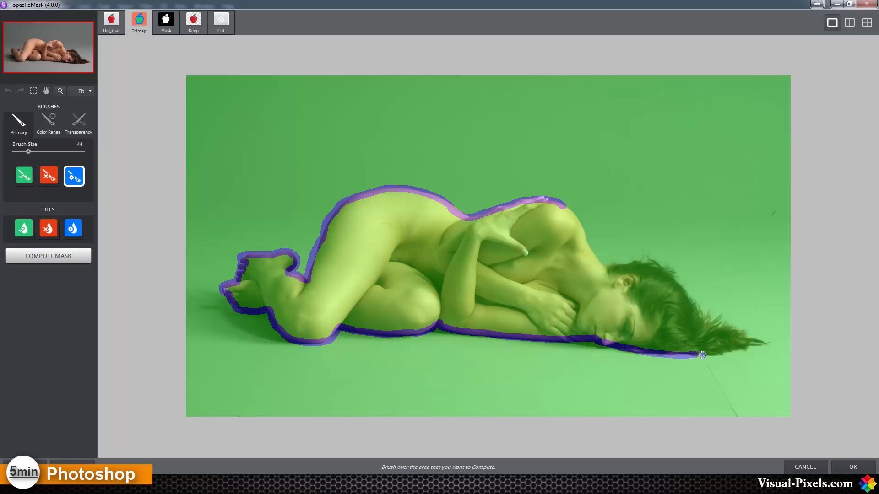
drag(702, 355, 758, 342)
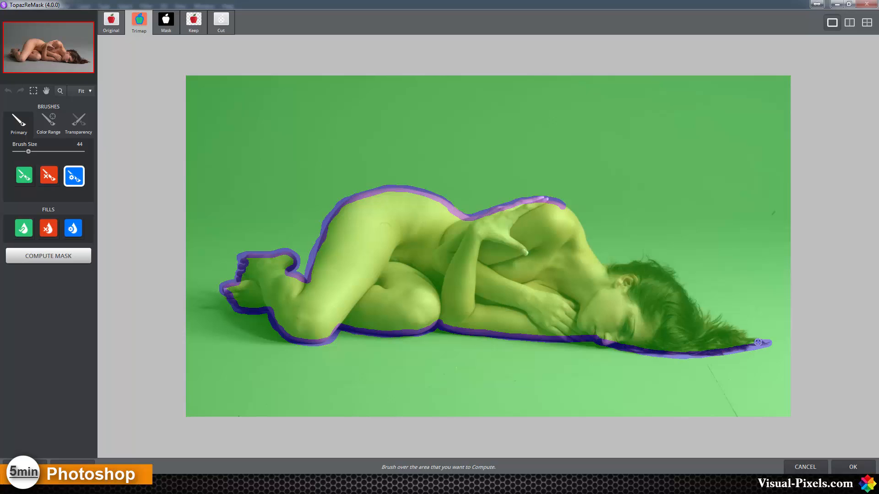
drag(756, 342, 723, 317)
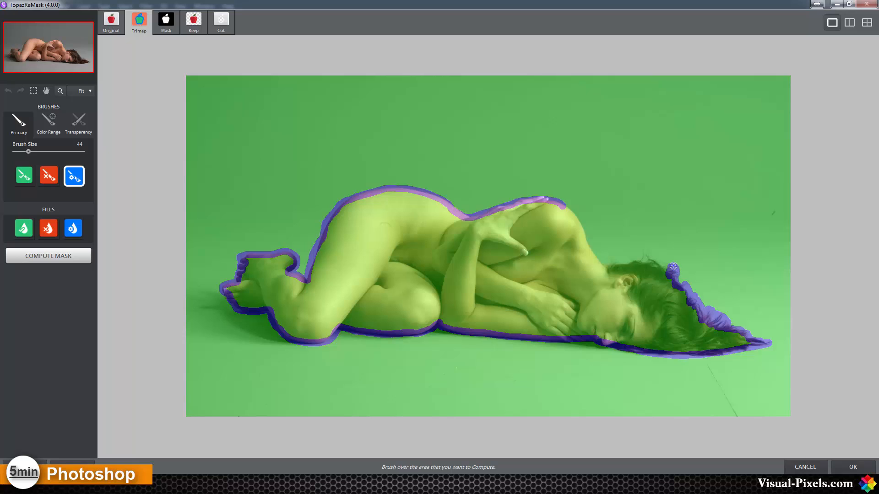
drag(673, 266, 627, 264)
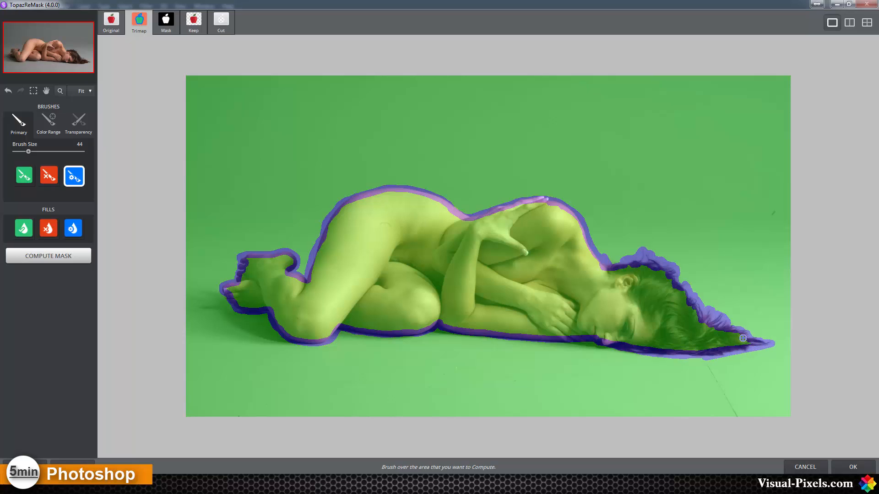
drag(742, 337, 321, 266)
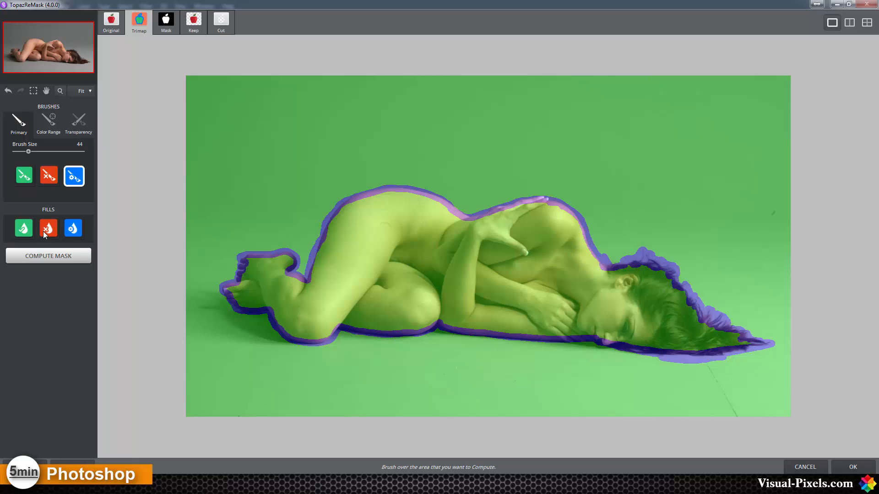
Step: Fill the grey backdrop as Cut, compute the mask, and view the Mask tab
click(48, 228)
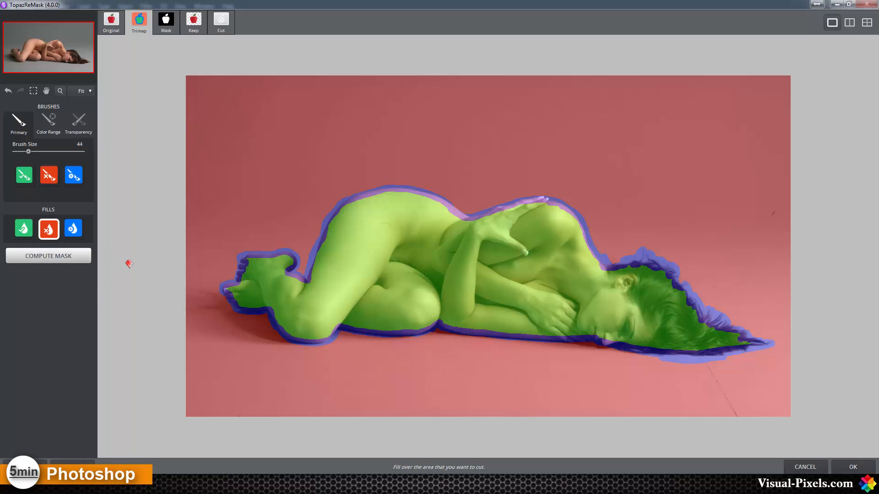
click(48, 256)
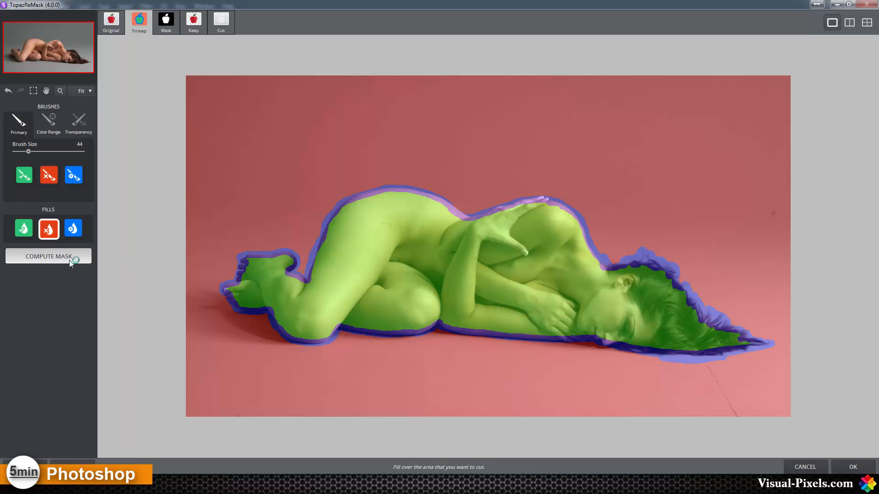
click(49, 256)
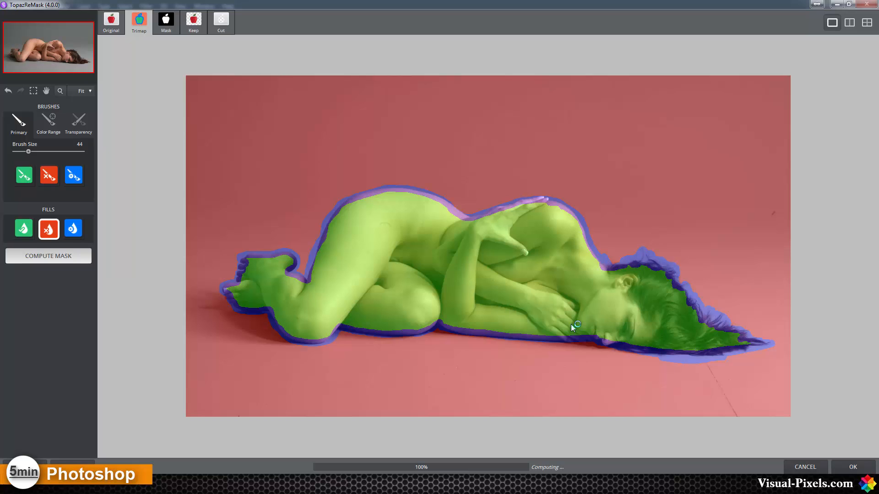
click(166, 22)
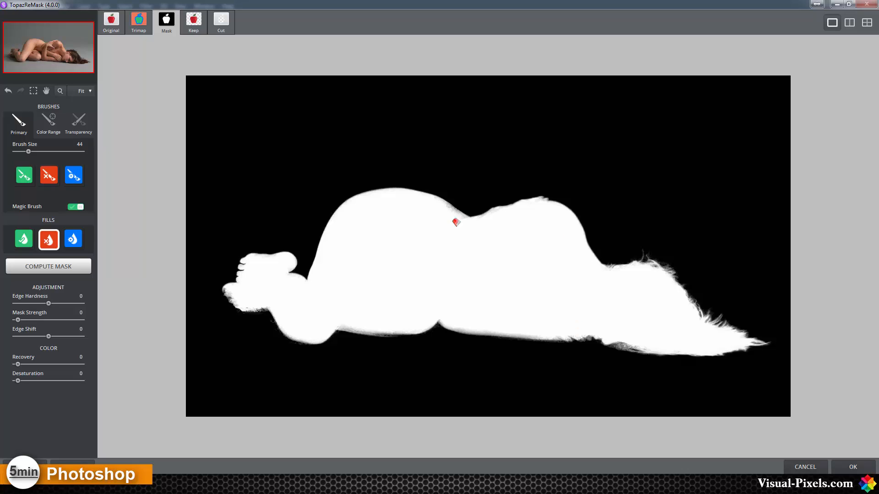
mouse_move(351, 329)
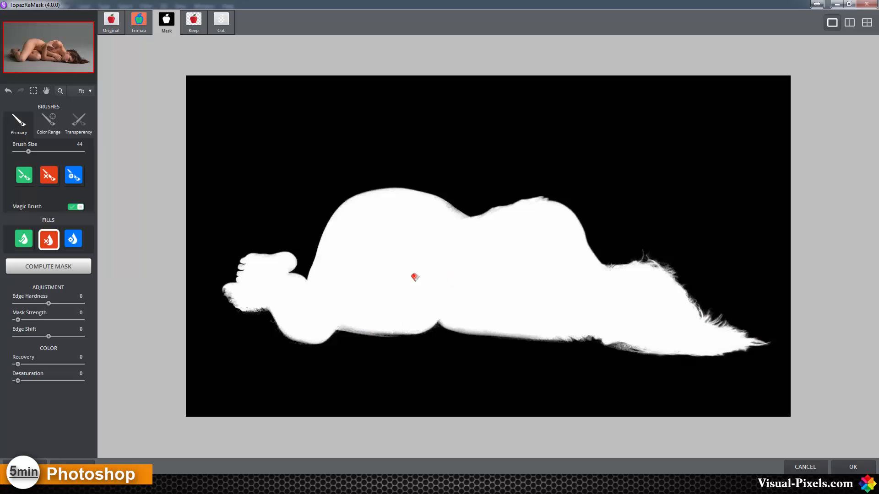
mouse_move(738, 314)
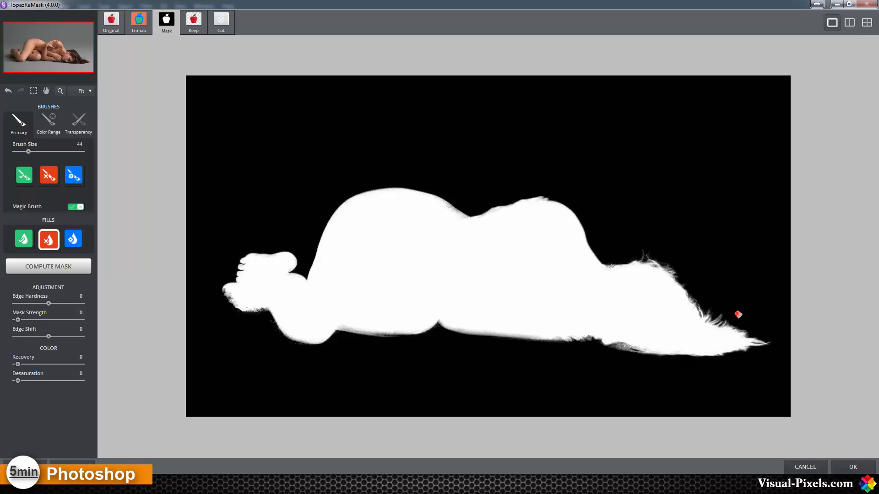
mouse_move(219, 297)
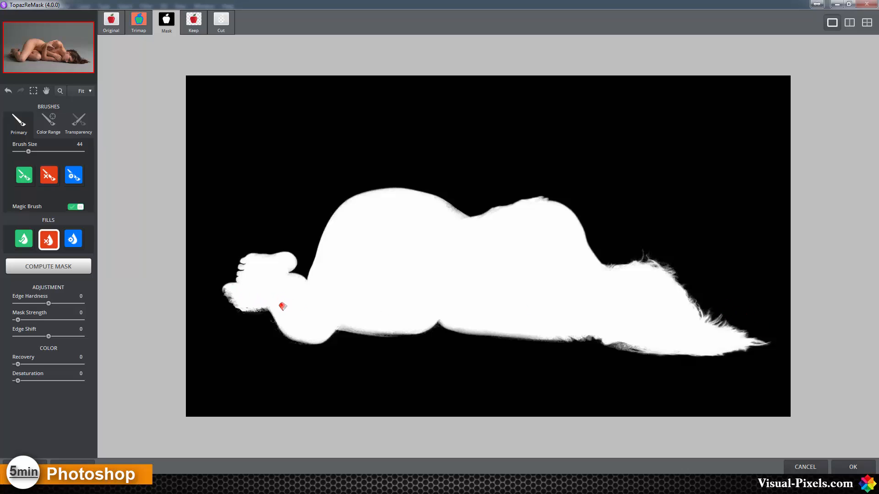
Step: Paint the toes back with the Keep brush, apply the mask, and hide the Background layer
click(48, 175)
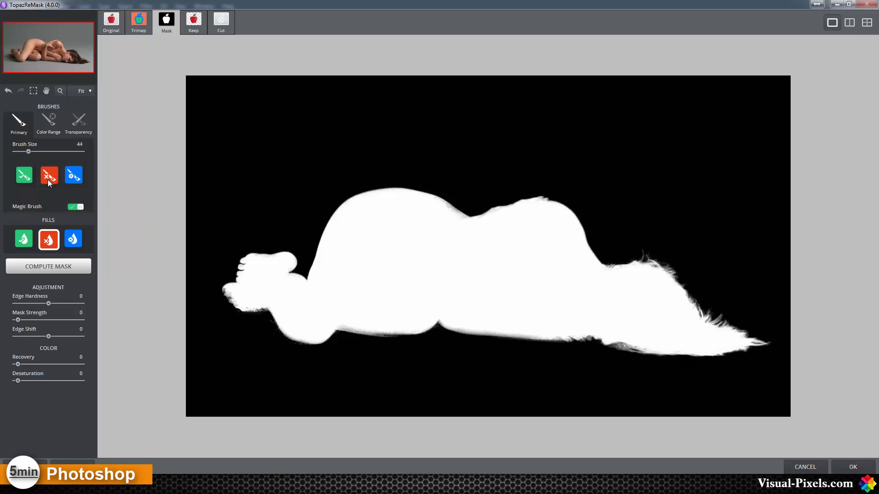
click(49, 175)
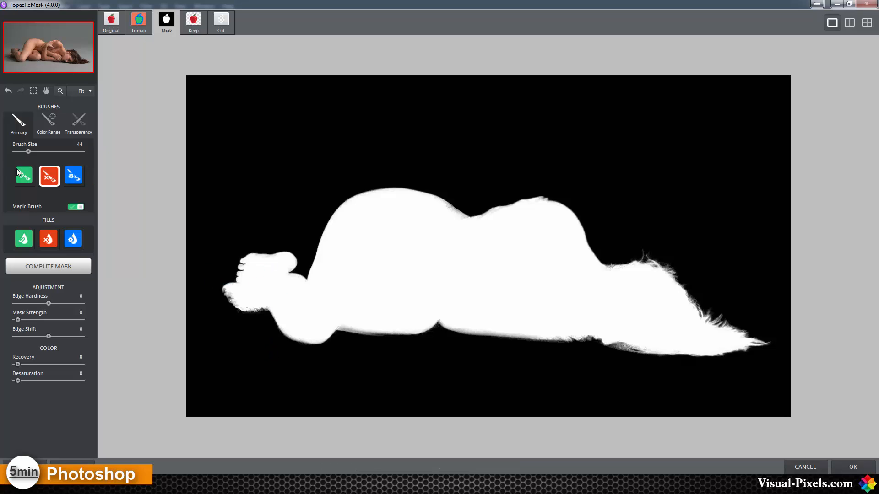
click(24, 175)
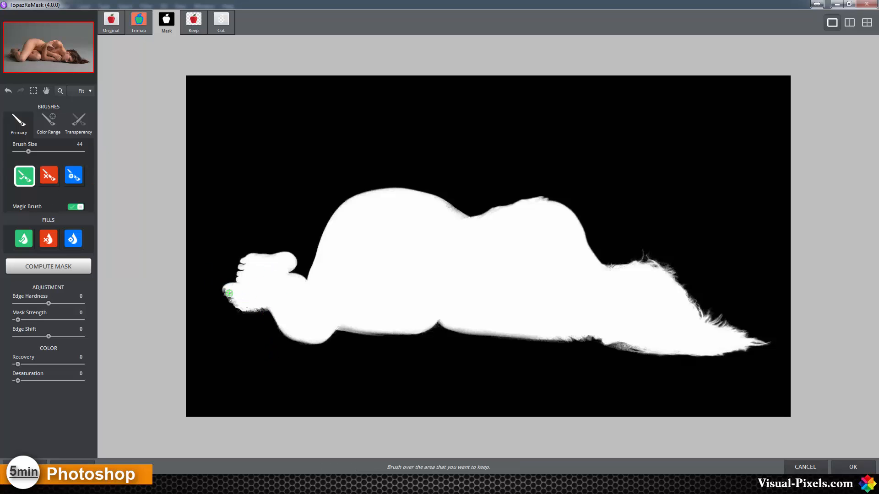
drag(229, 293, 277, 320)
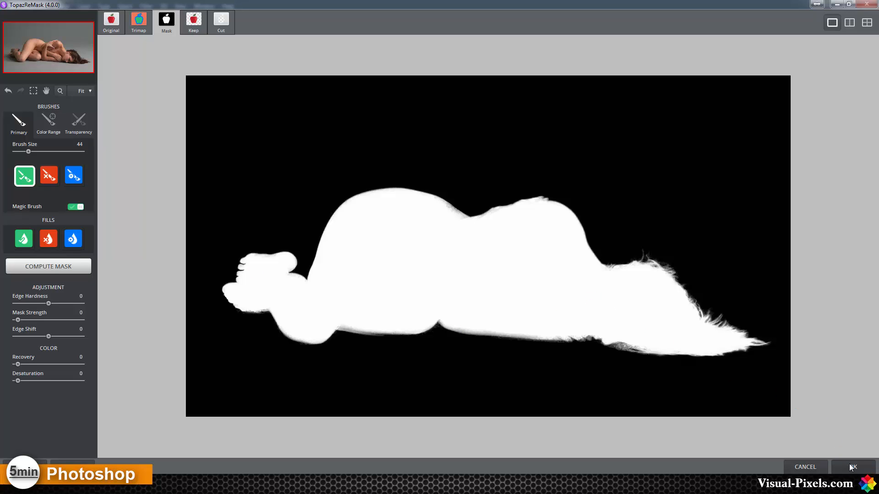
click(851, 467)
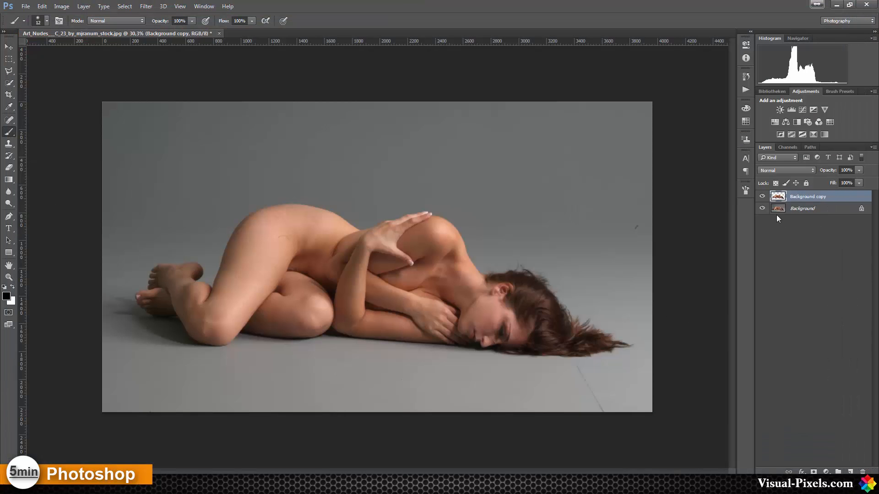
click(762, 208)
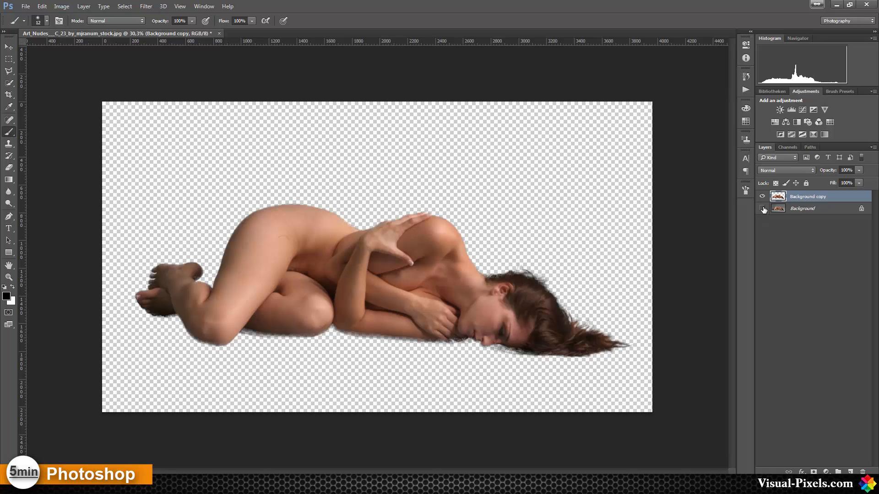